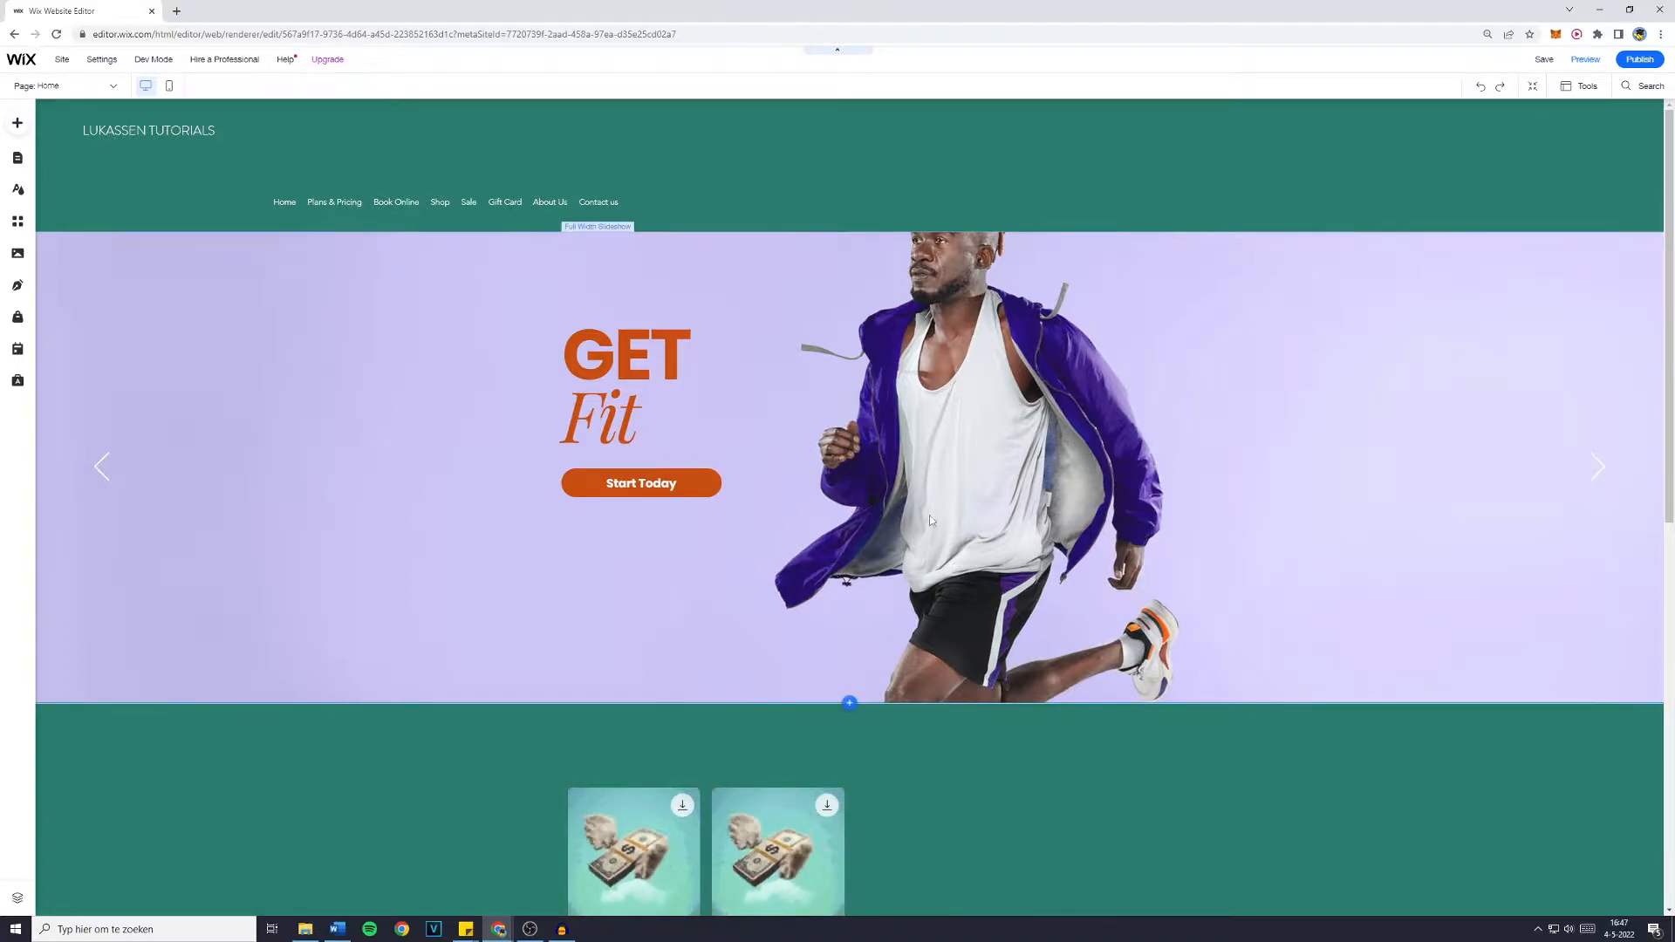
Drop a green SHOP Text & Icon button into the strip below the product gallery
click(639, 482)
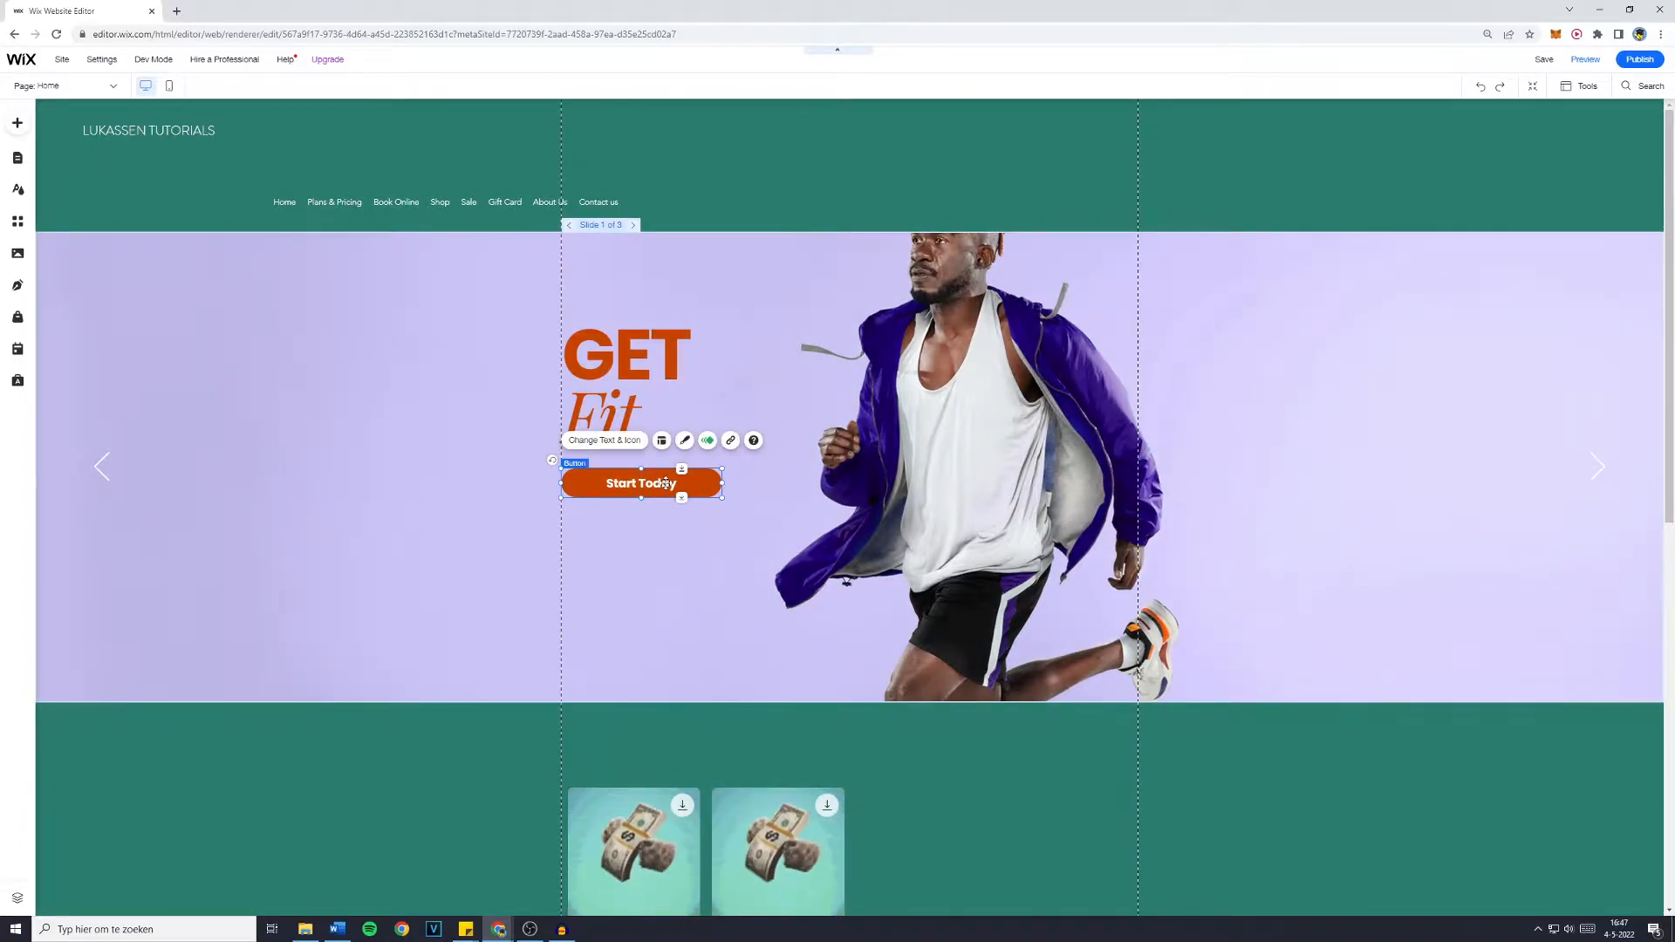
mouse_move(17, 122)
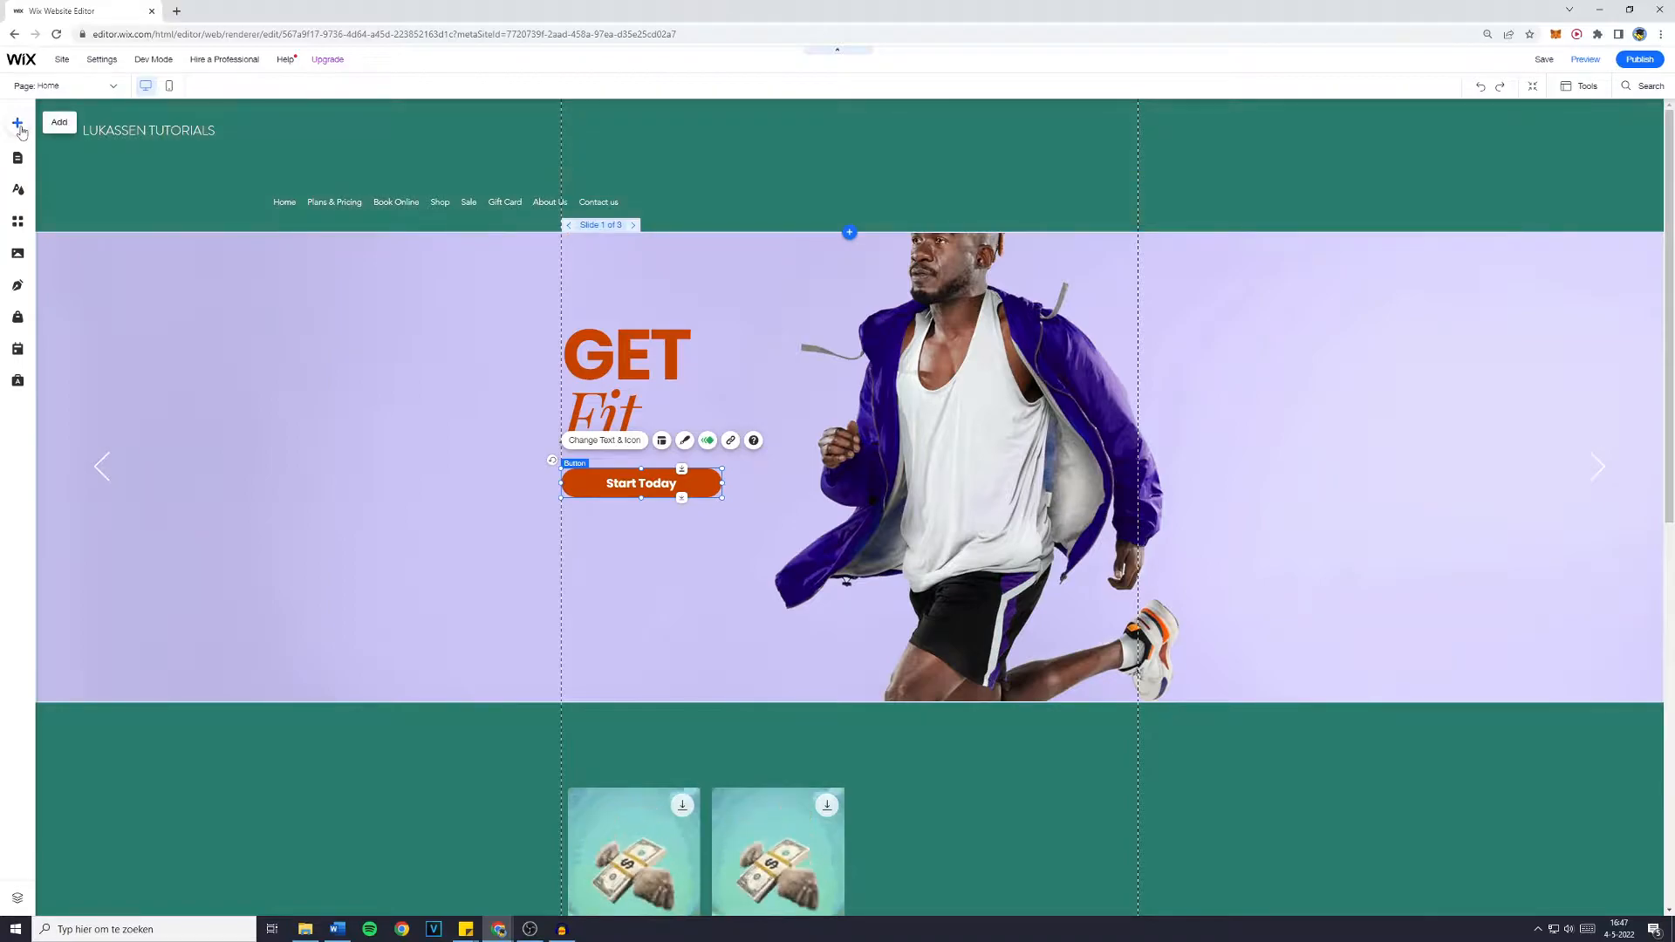
click(15, 122)
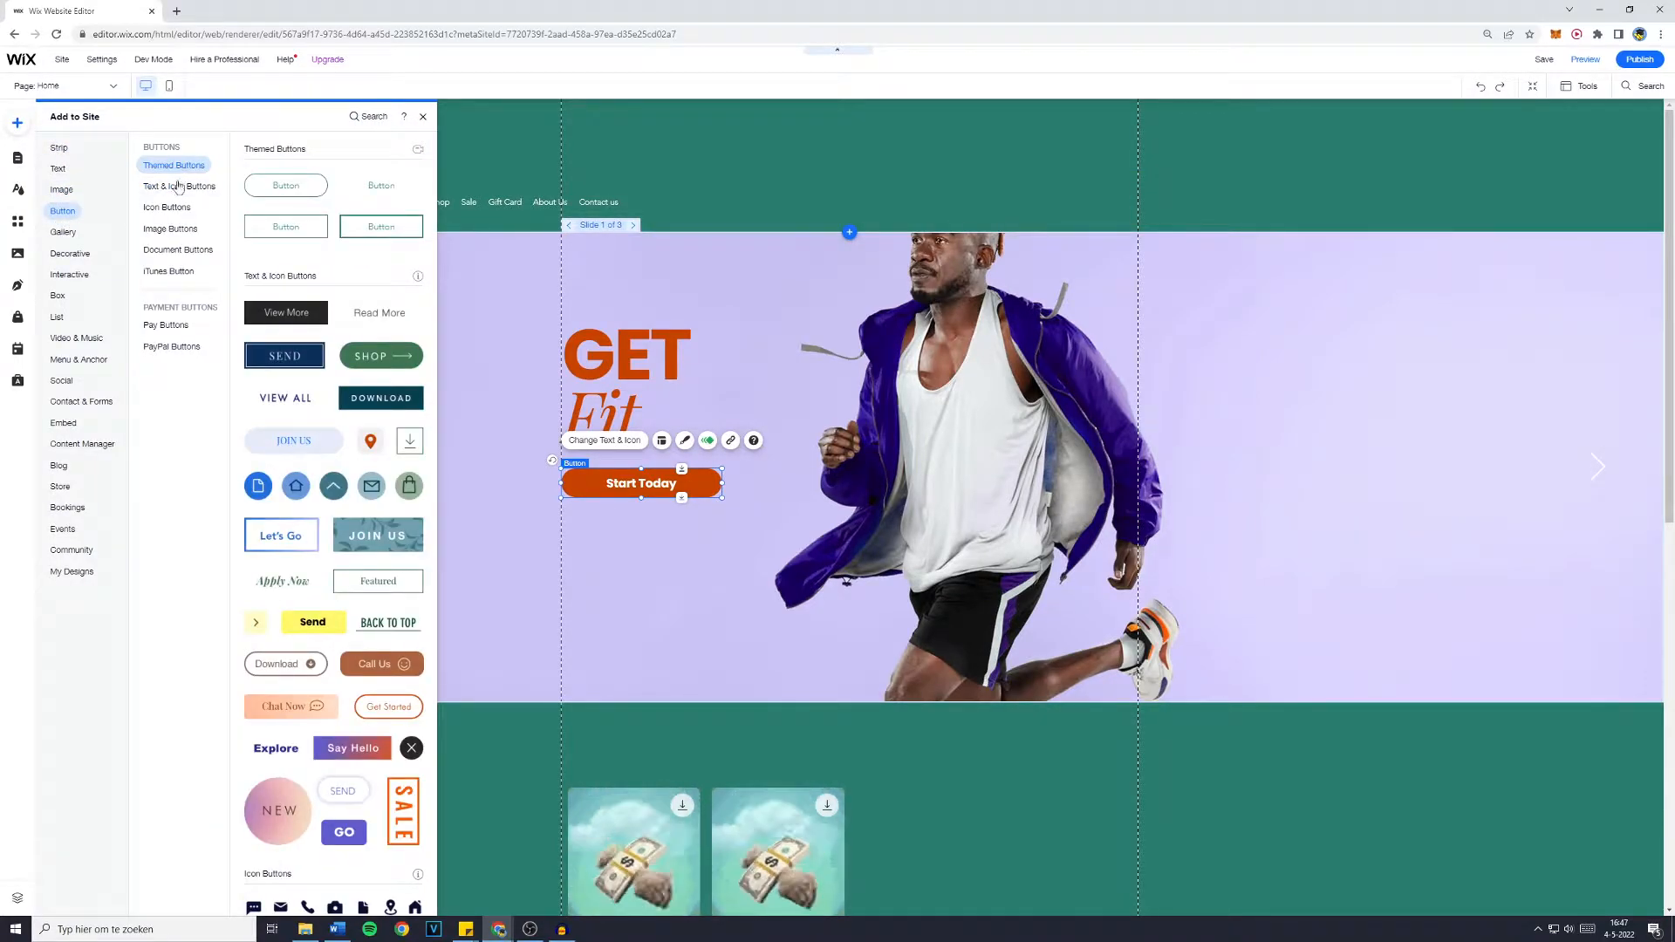
click(179, 186)
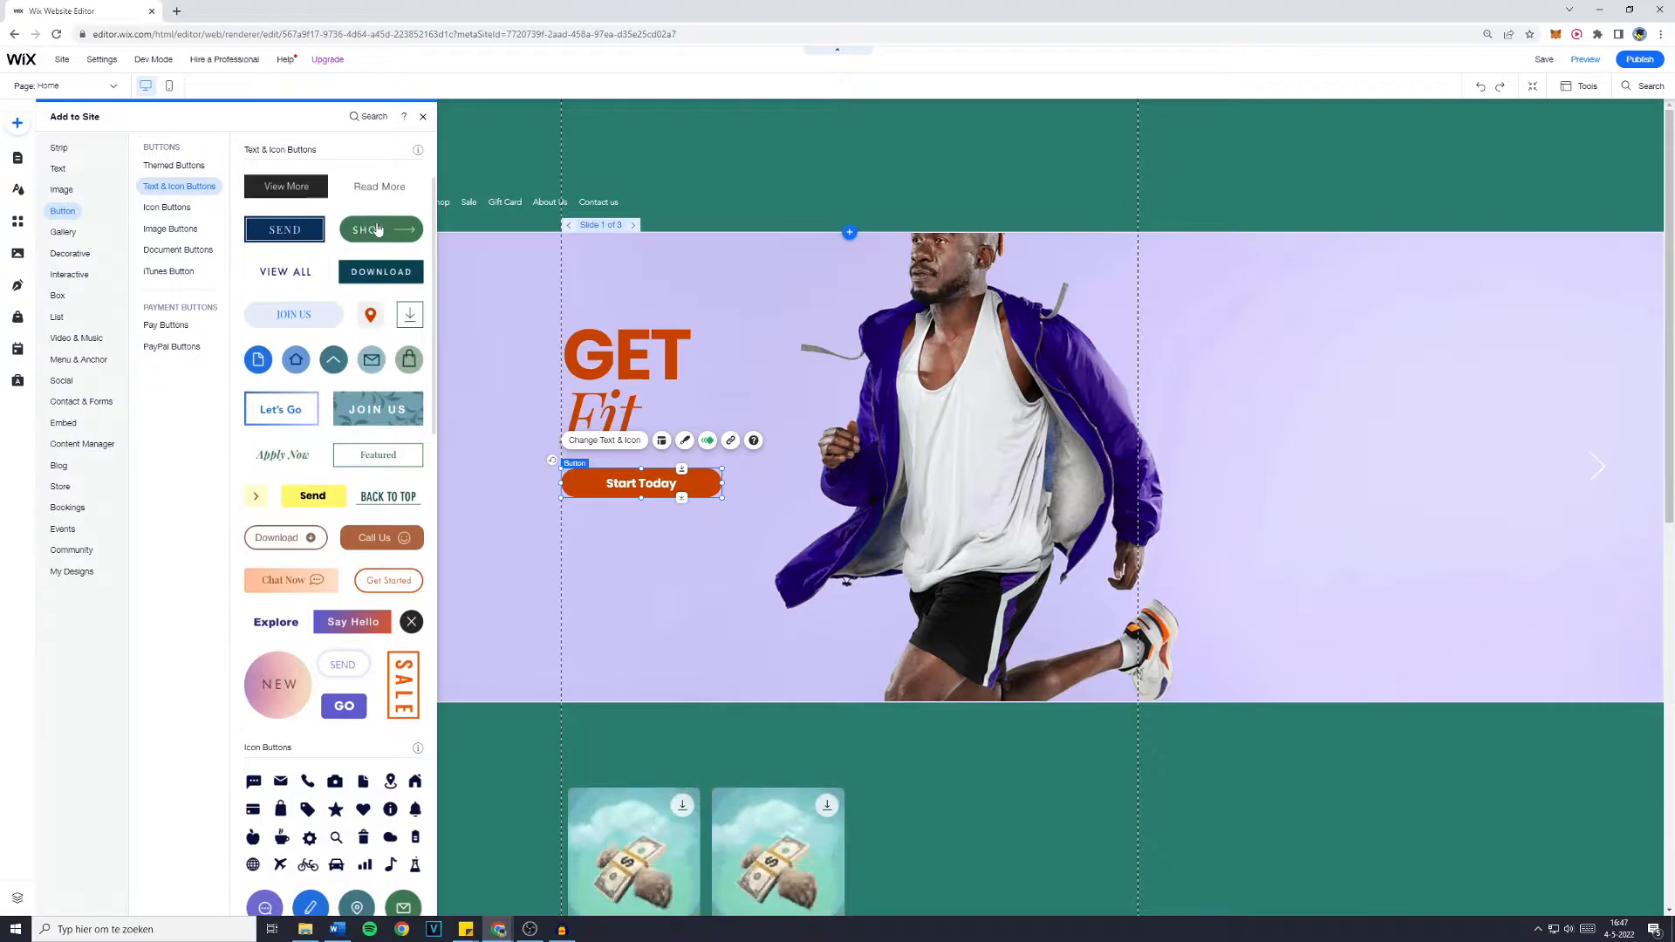
scroll(down, 3)
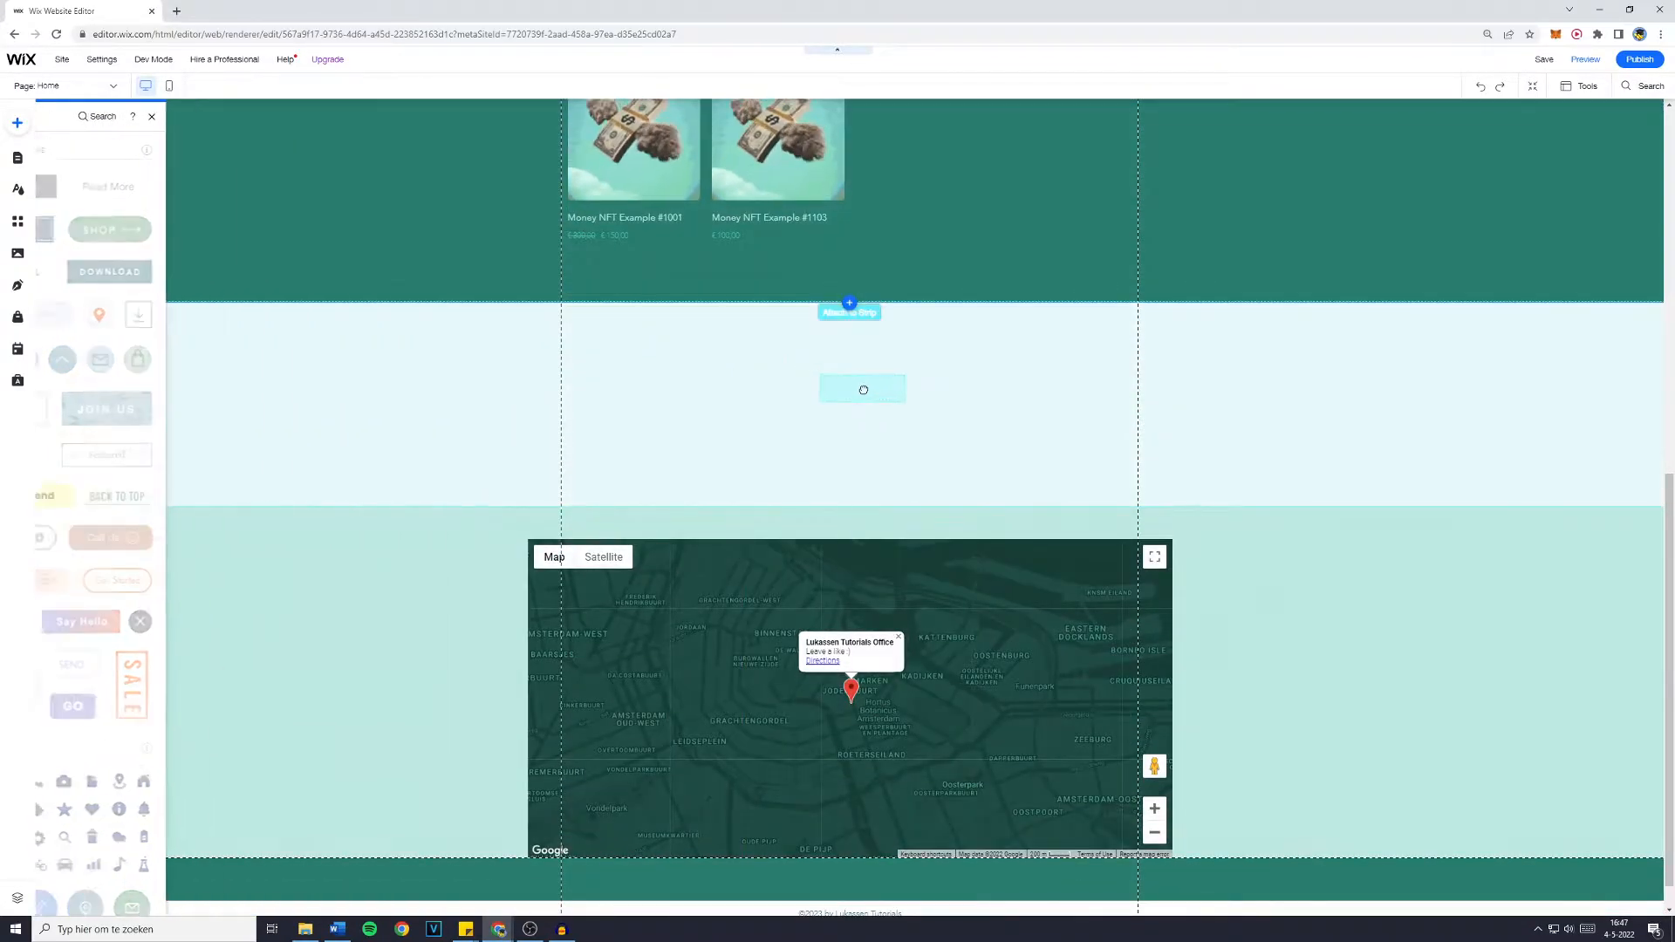
Center the green button and change its text to START SHOPPING
click(863, 389)
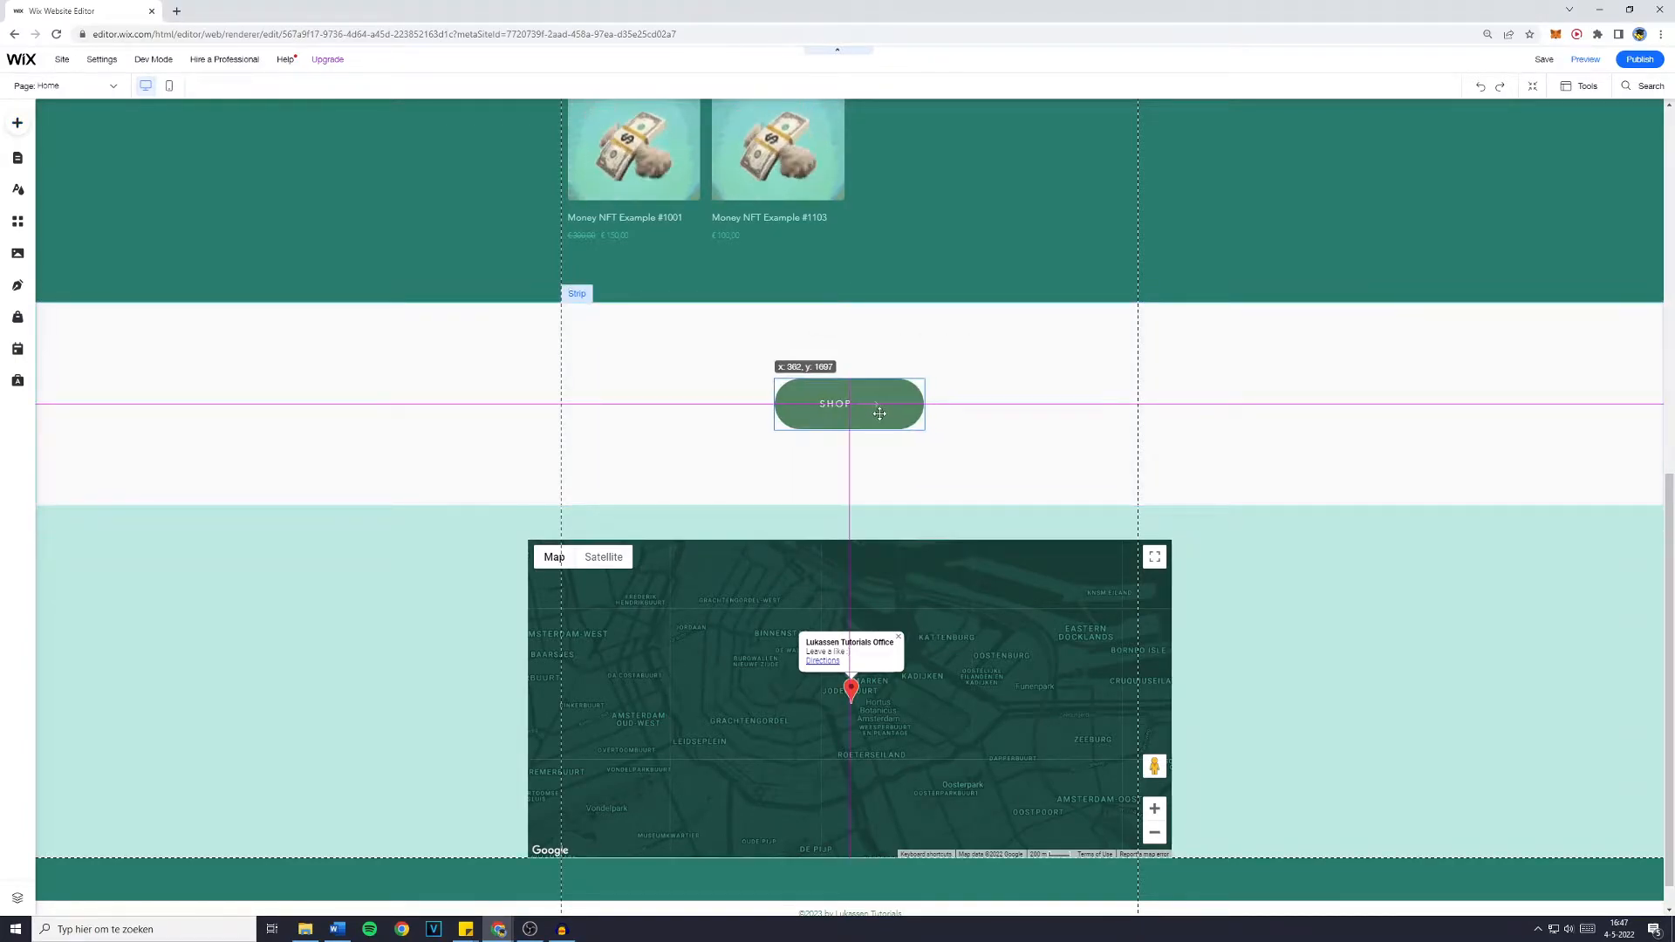
click(848, 404)
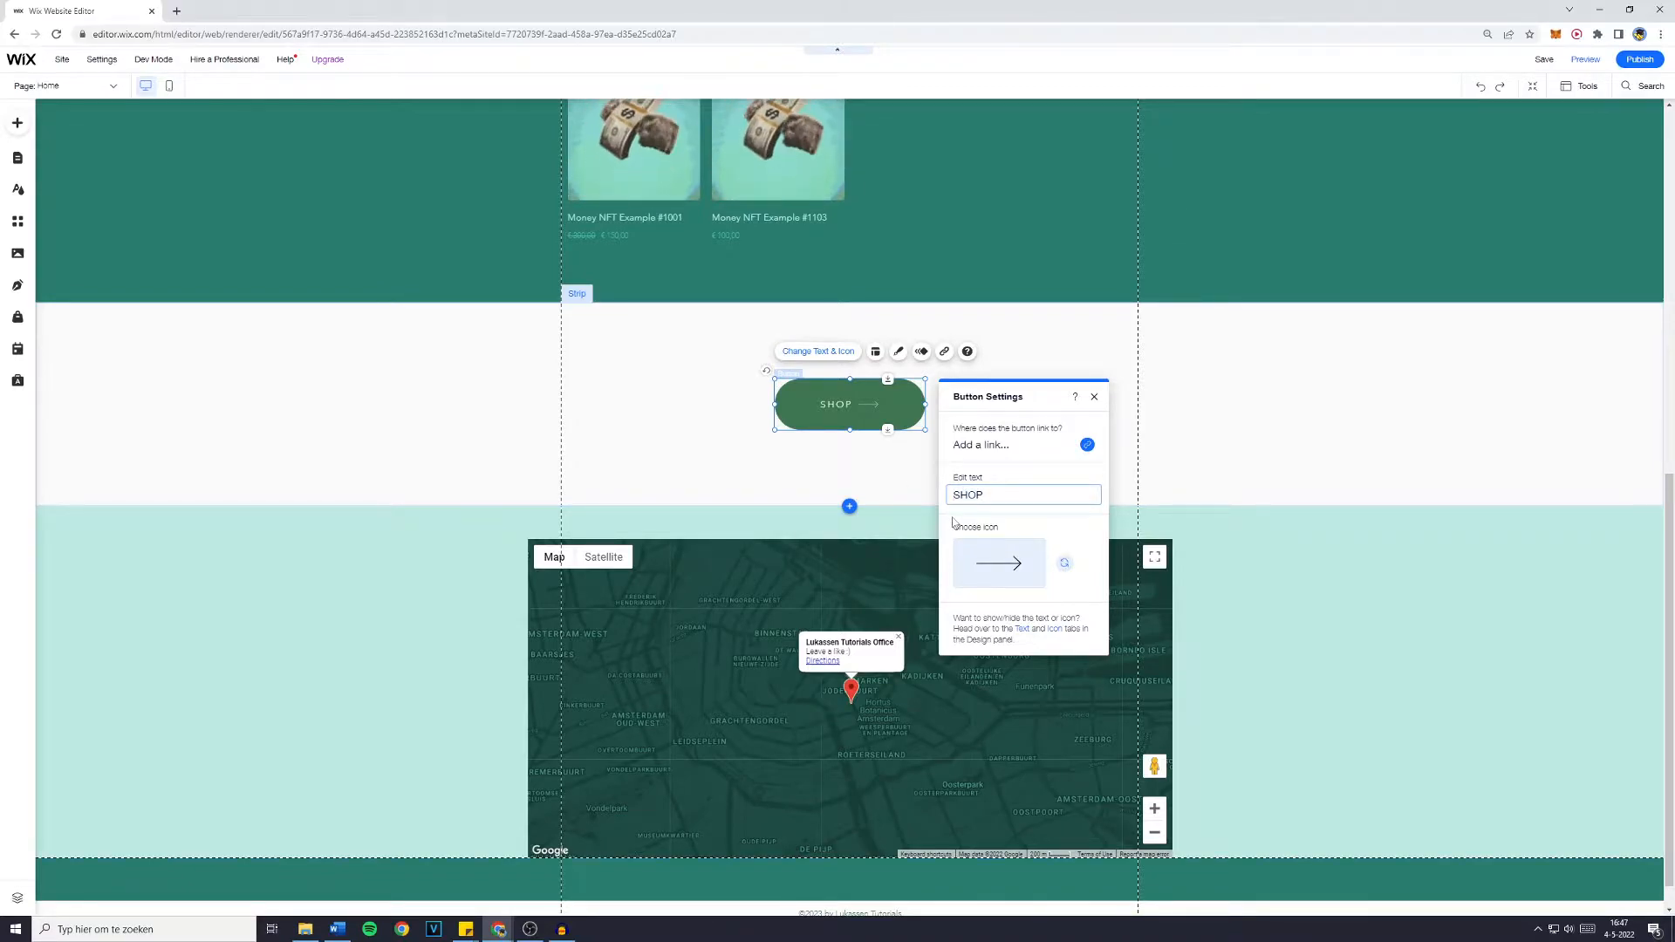
text(START SHOPPING)
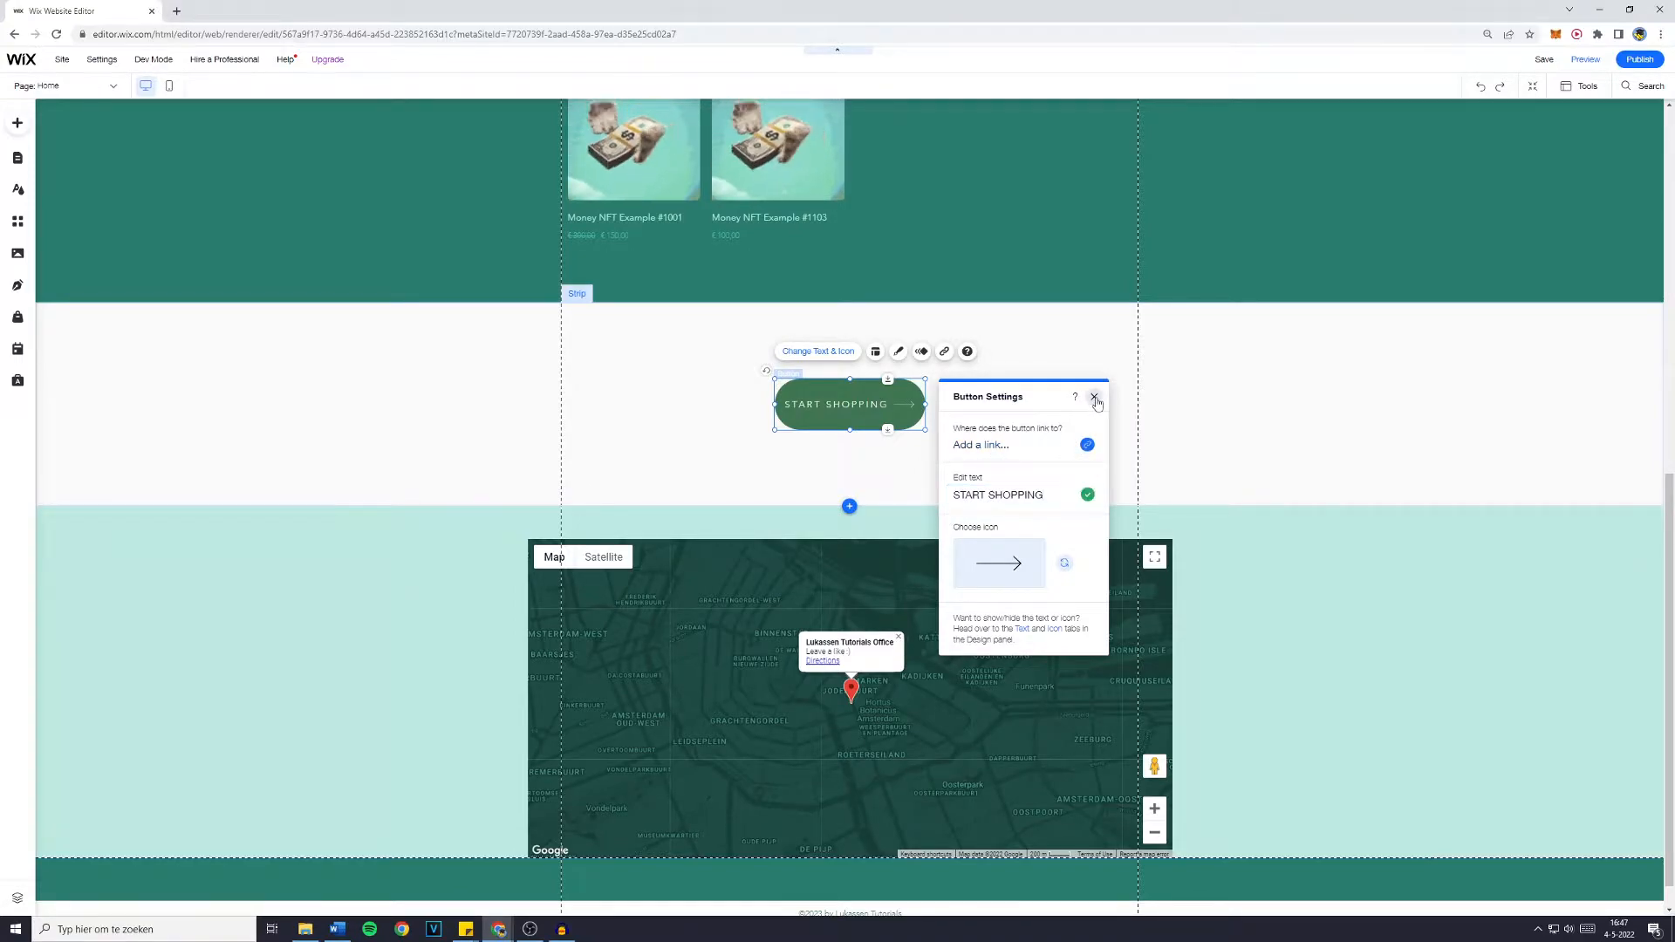
click(1094, 400)
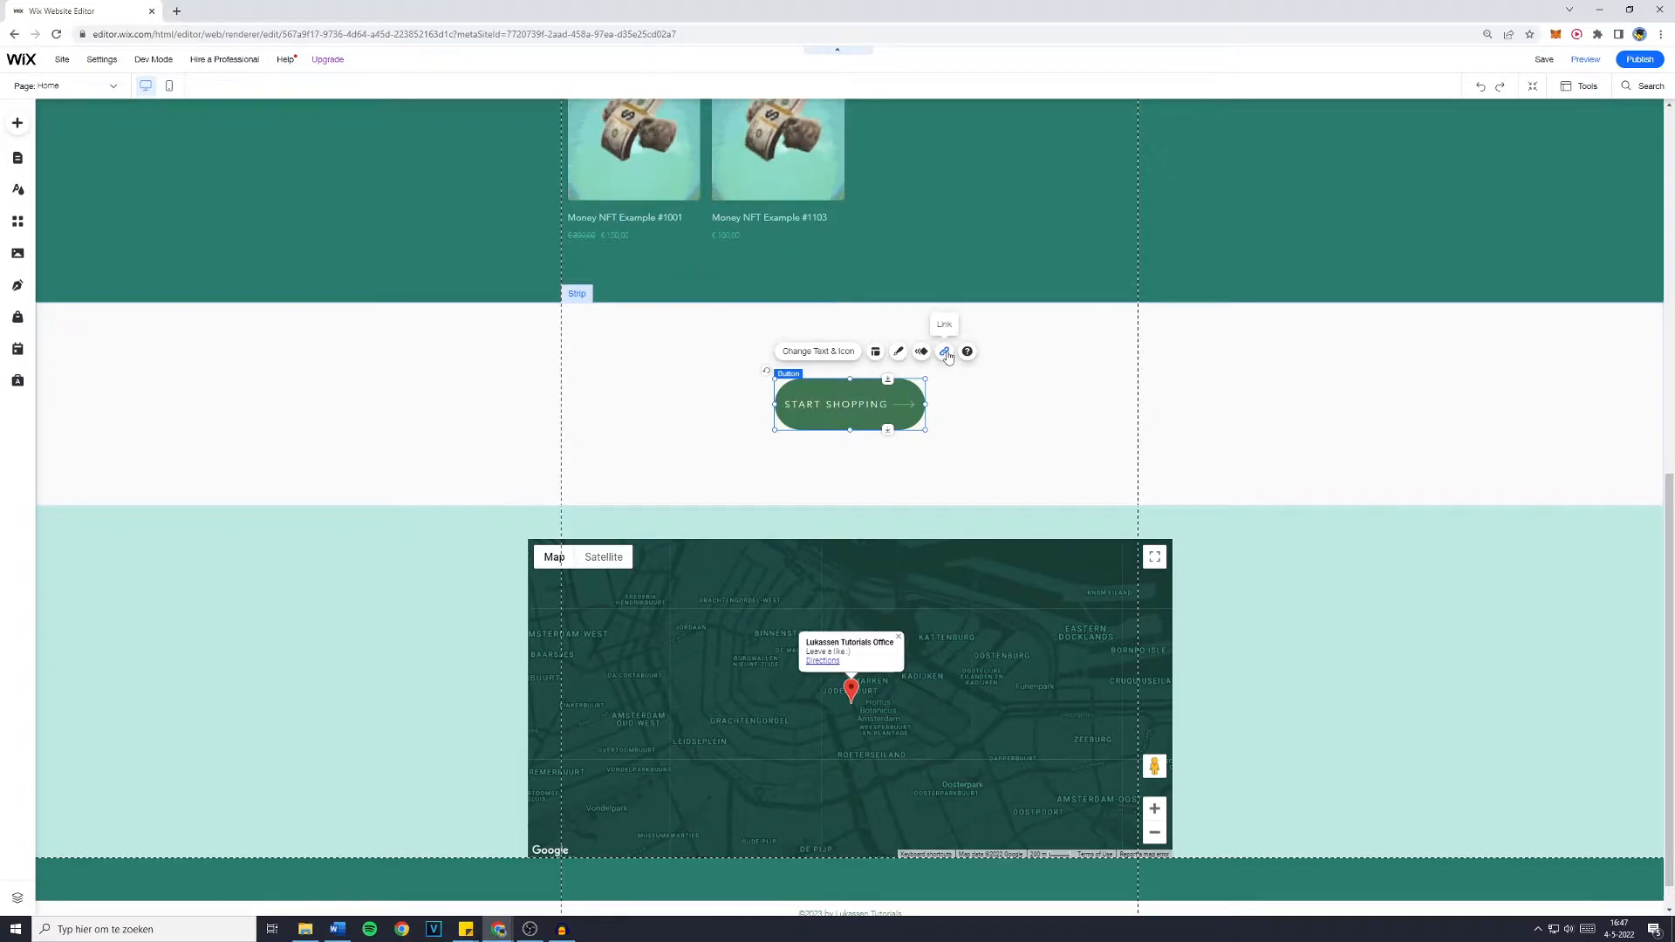
Review the link types, then link the button to the Plans & Pricing page
click(944, 352)
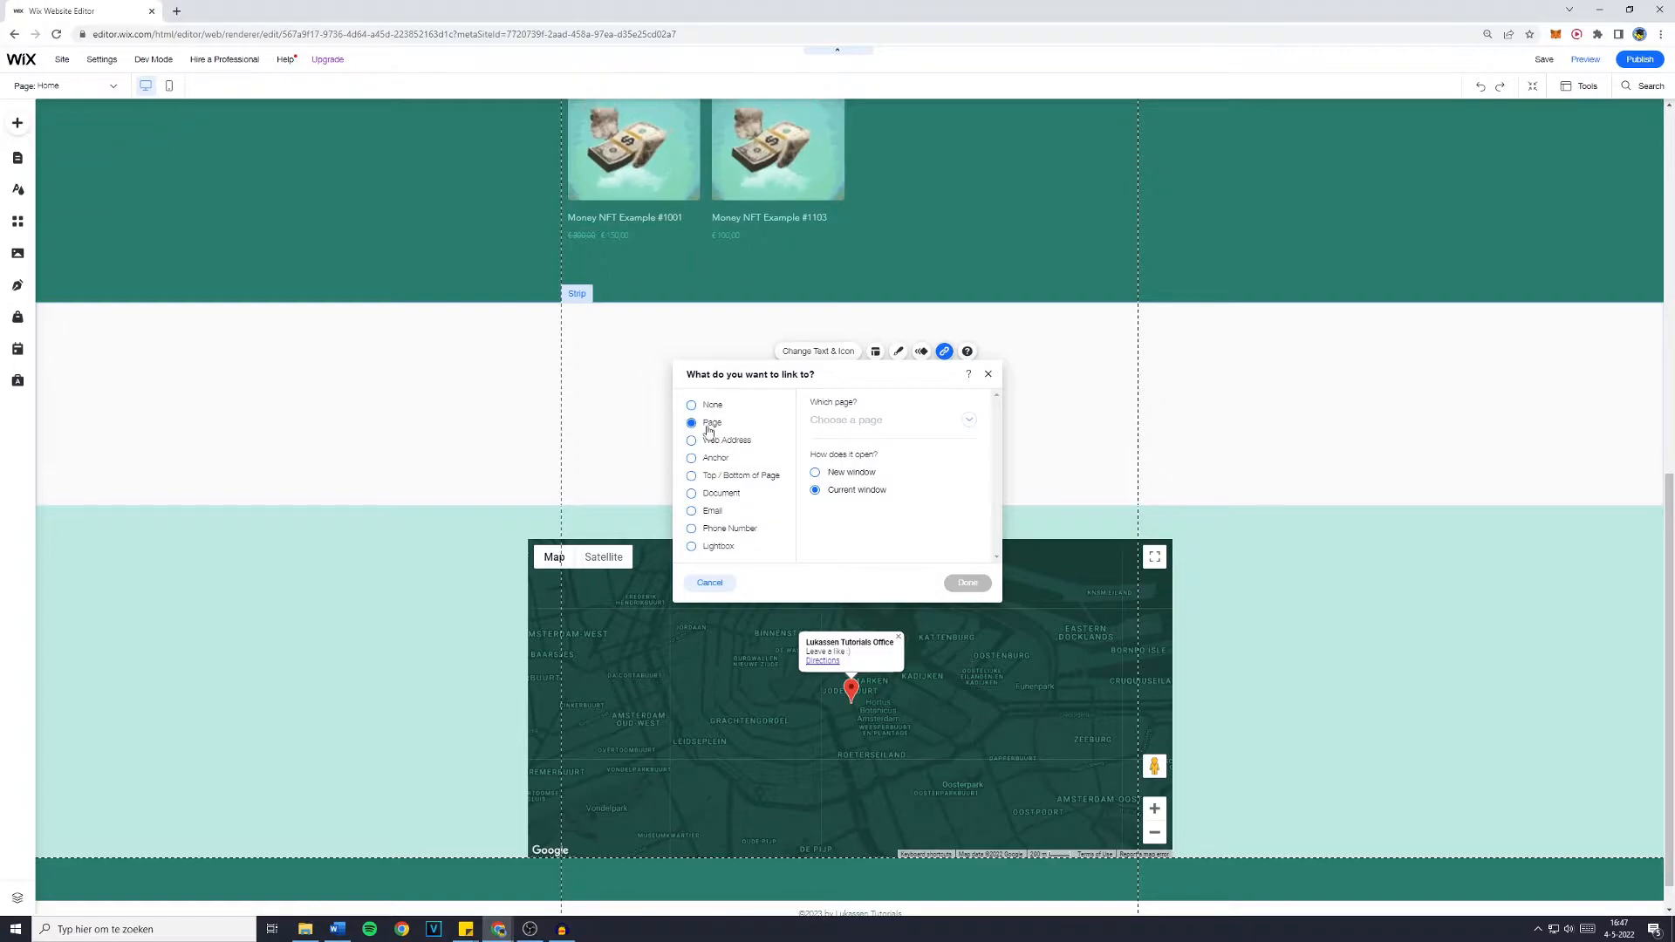
click(691, 457)
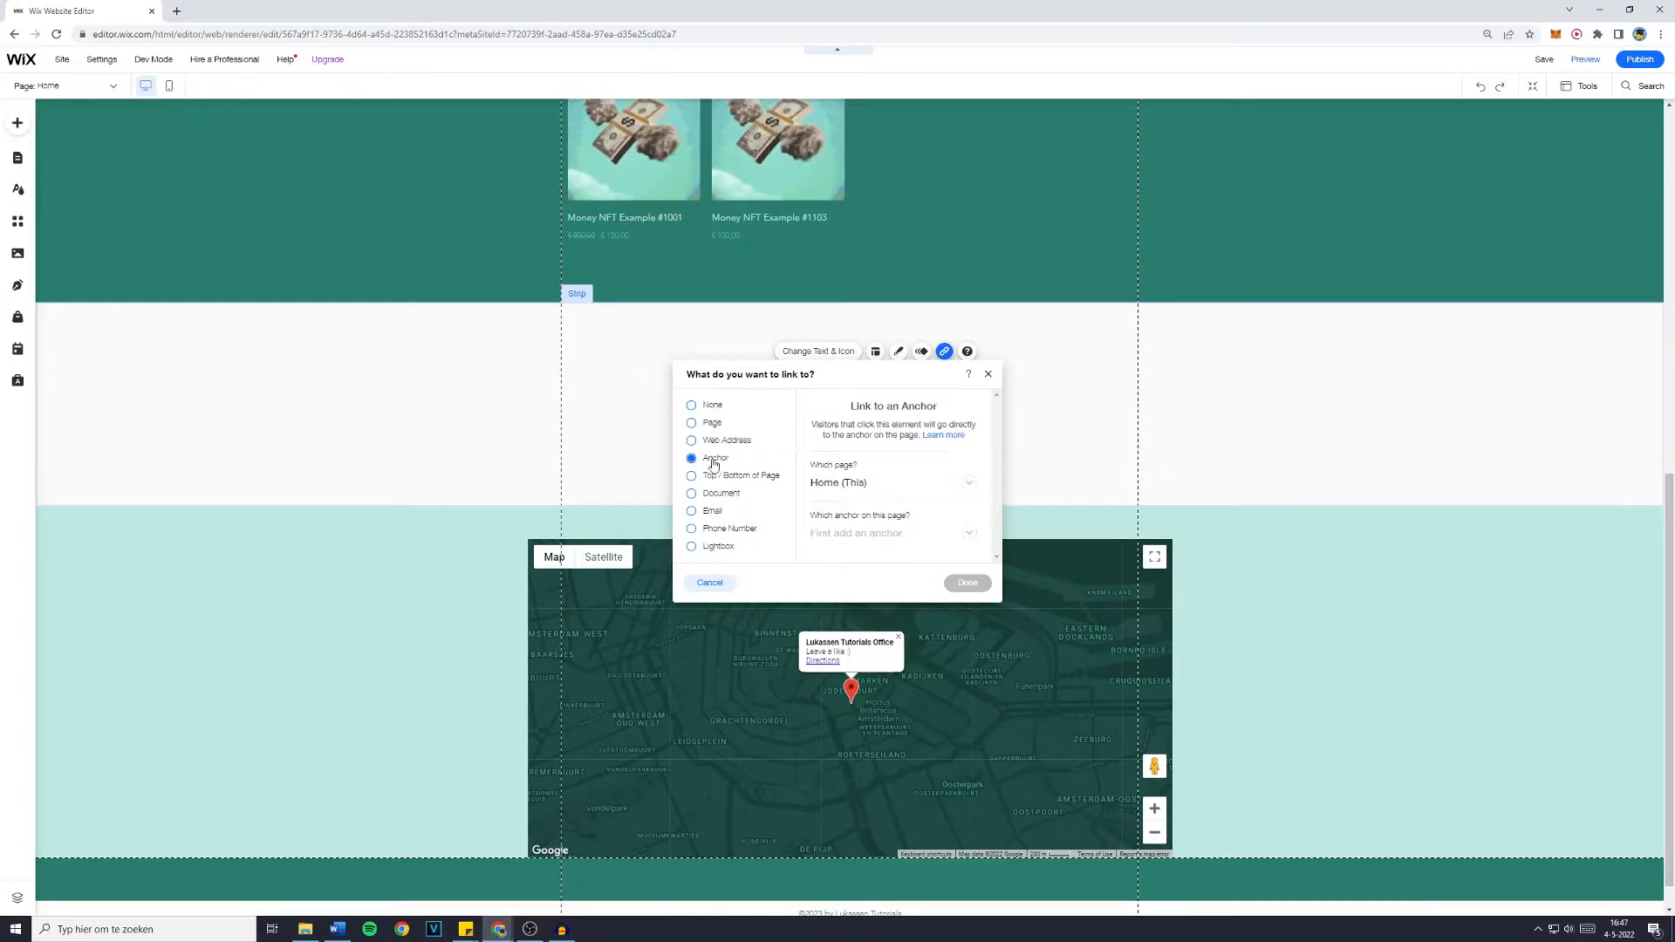
click(691, 476)
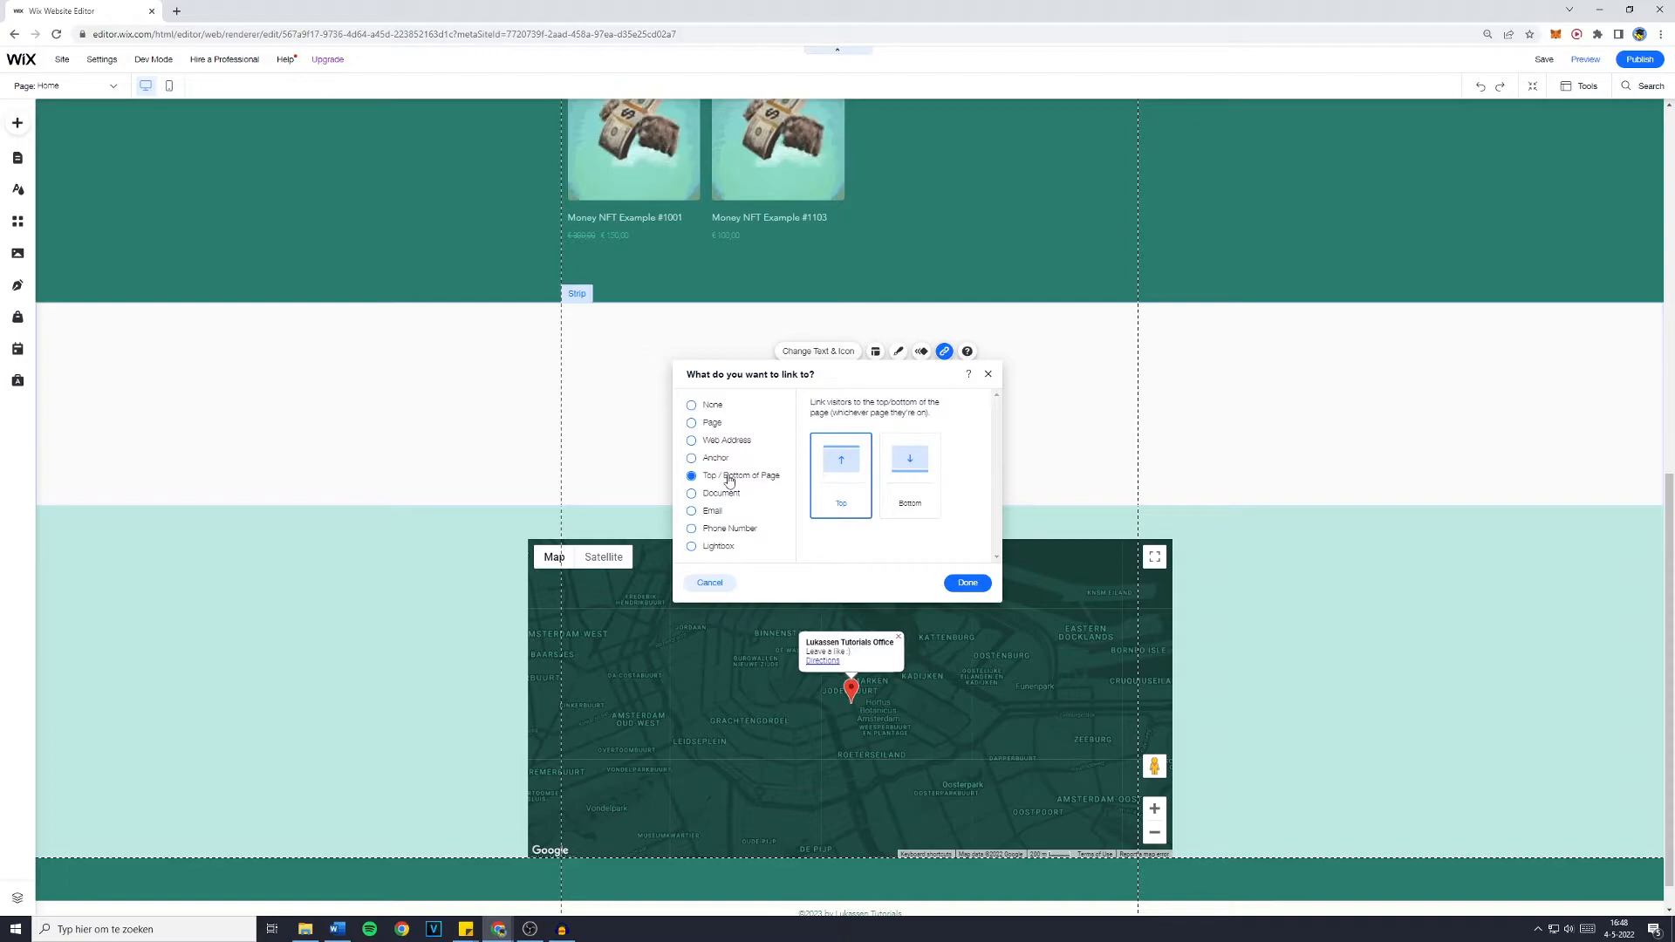
click(691, 492)
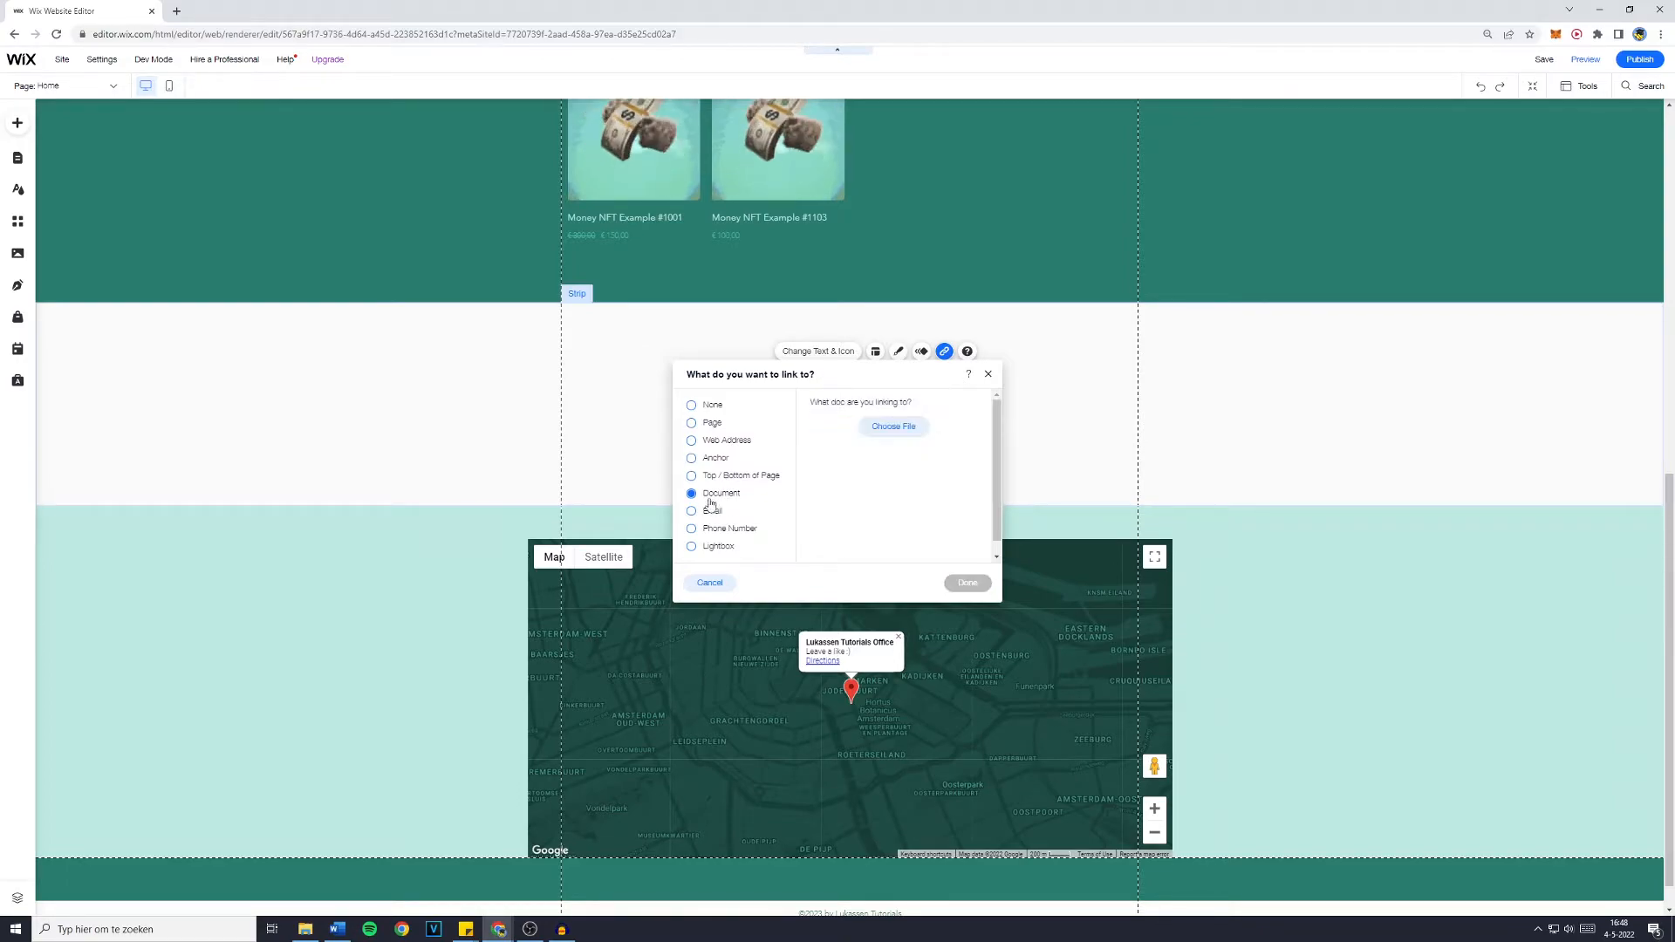
click(691, 528)
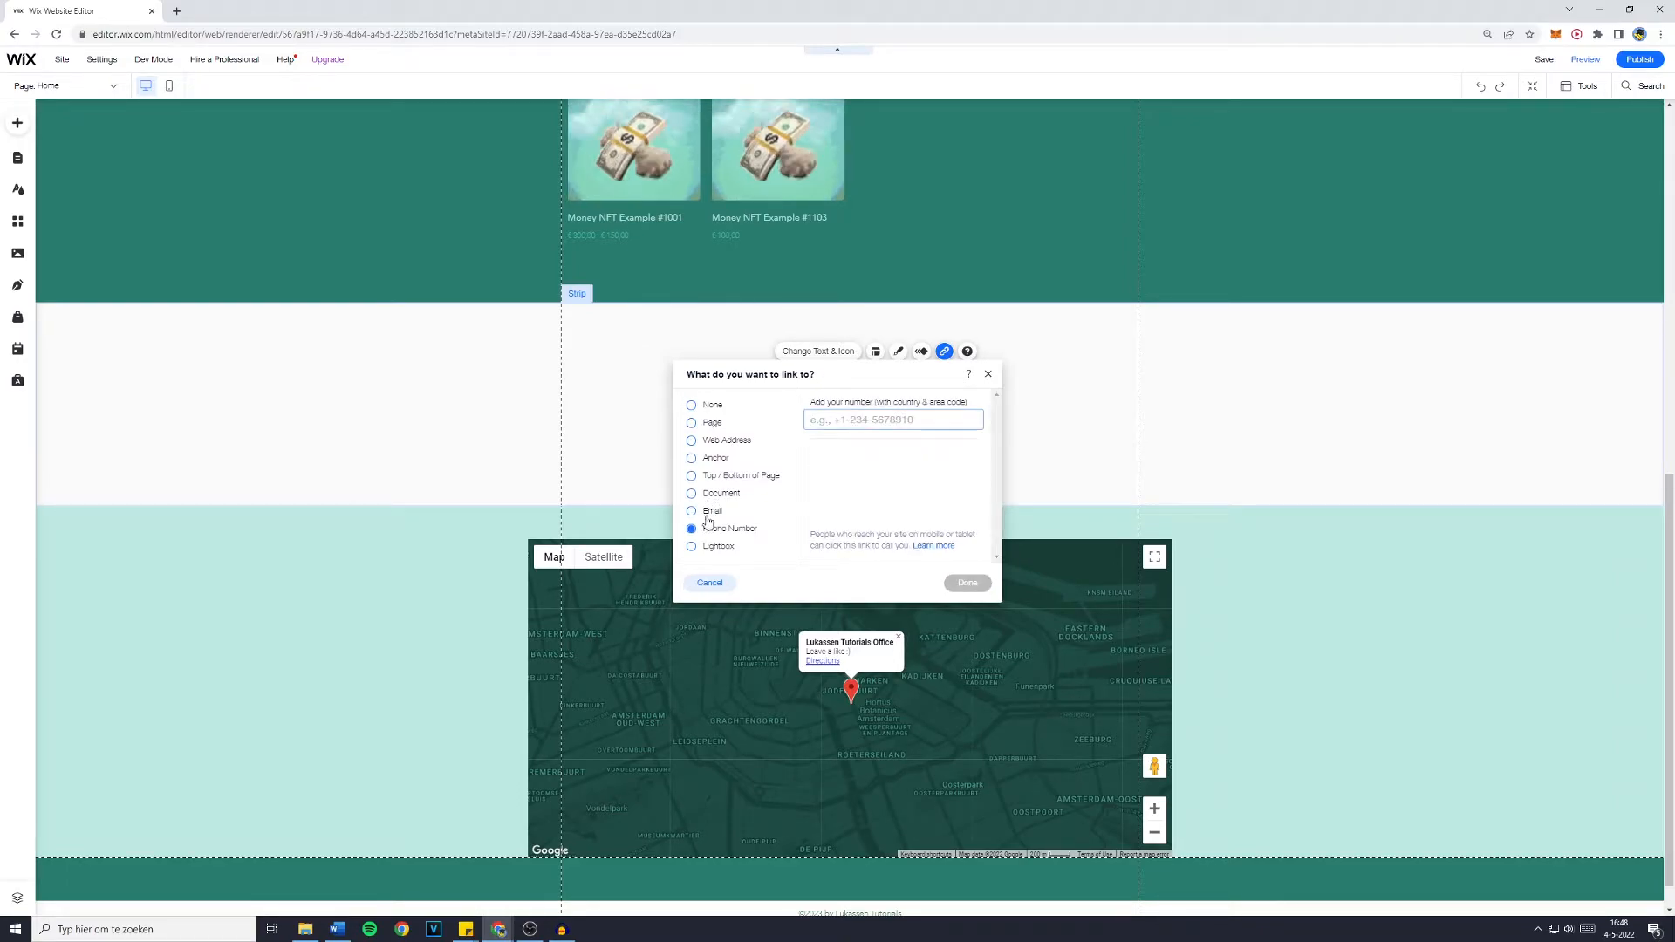
click(691, 423)
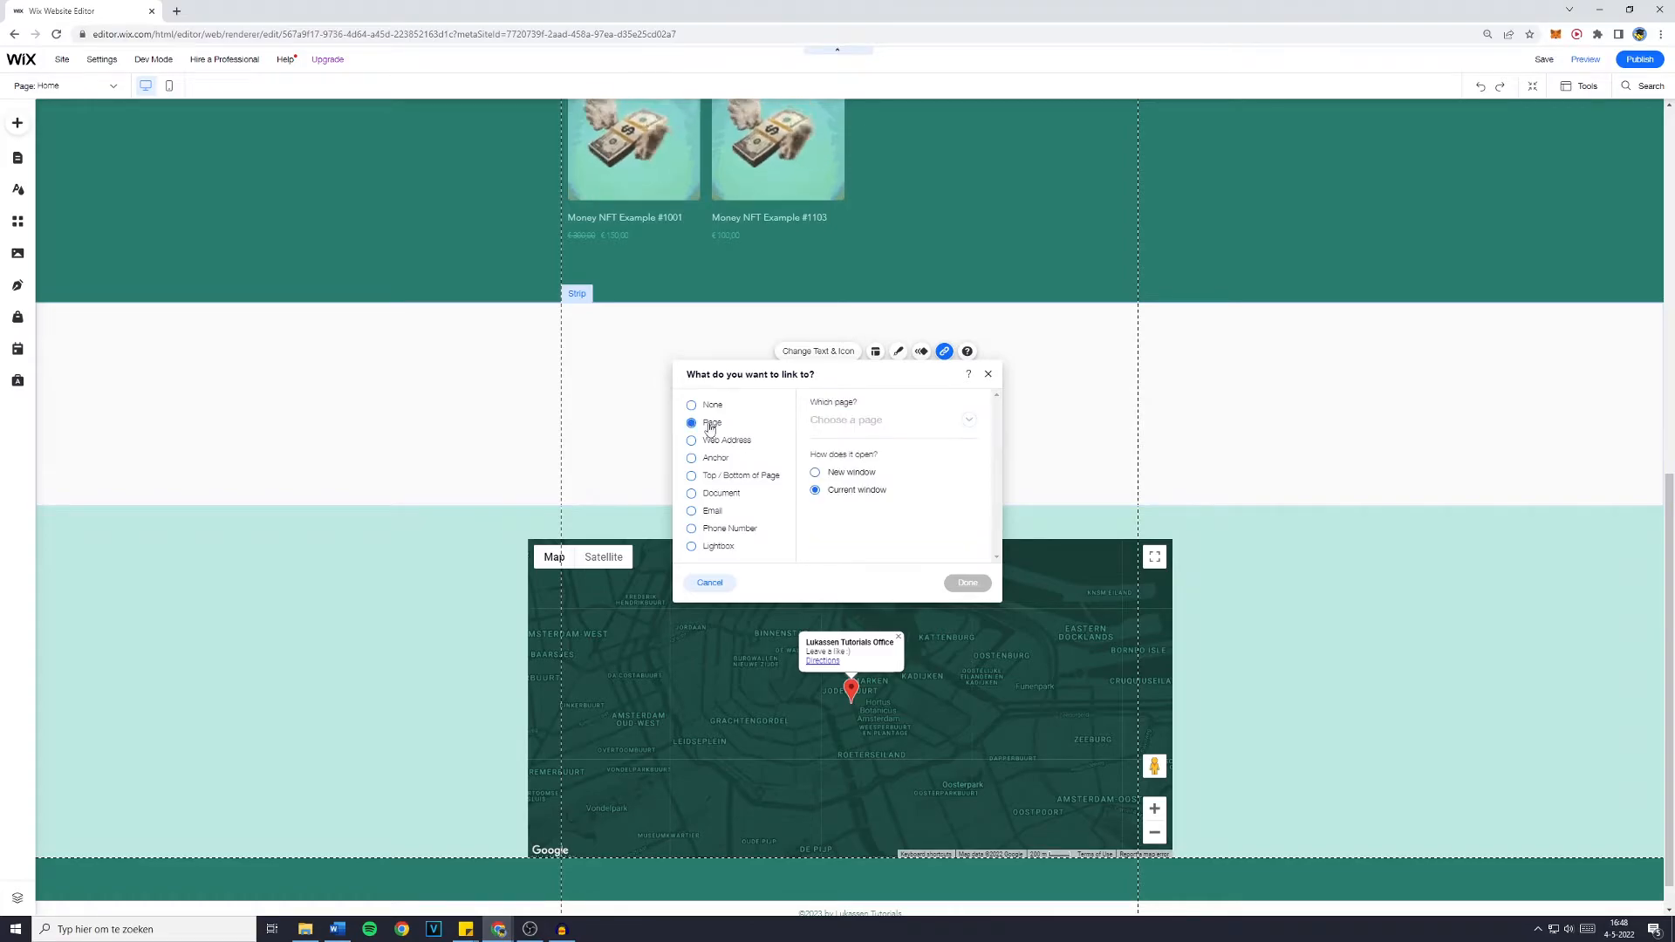
click(891, 419)
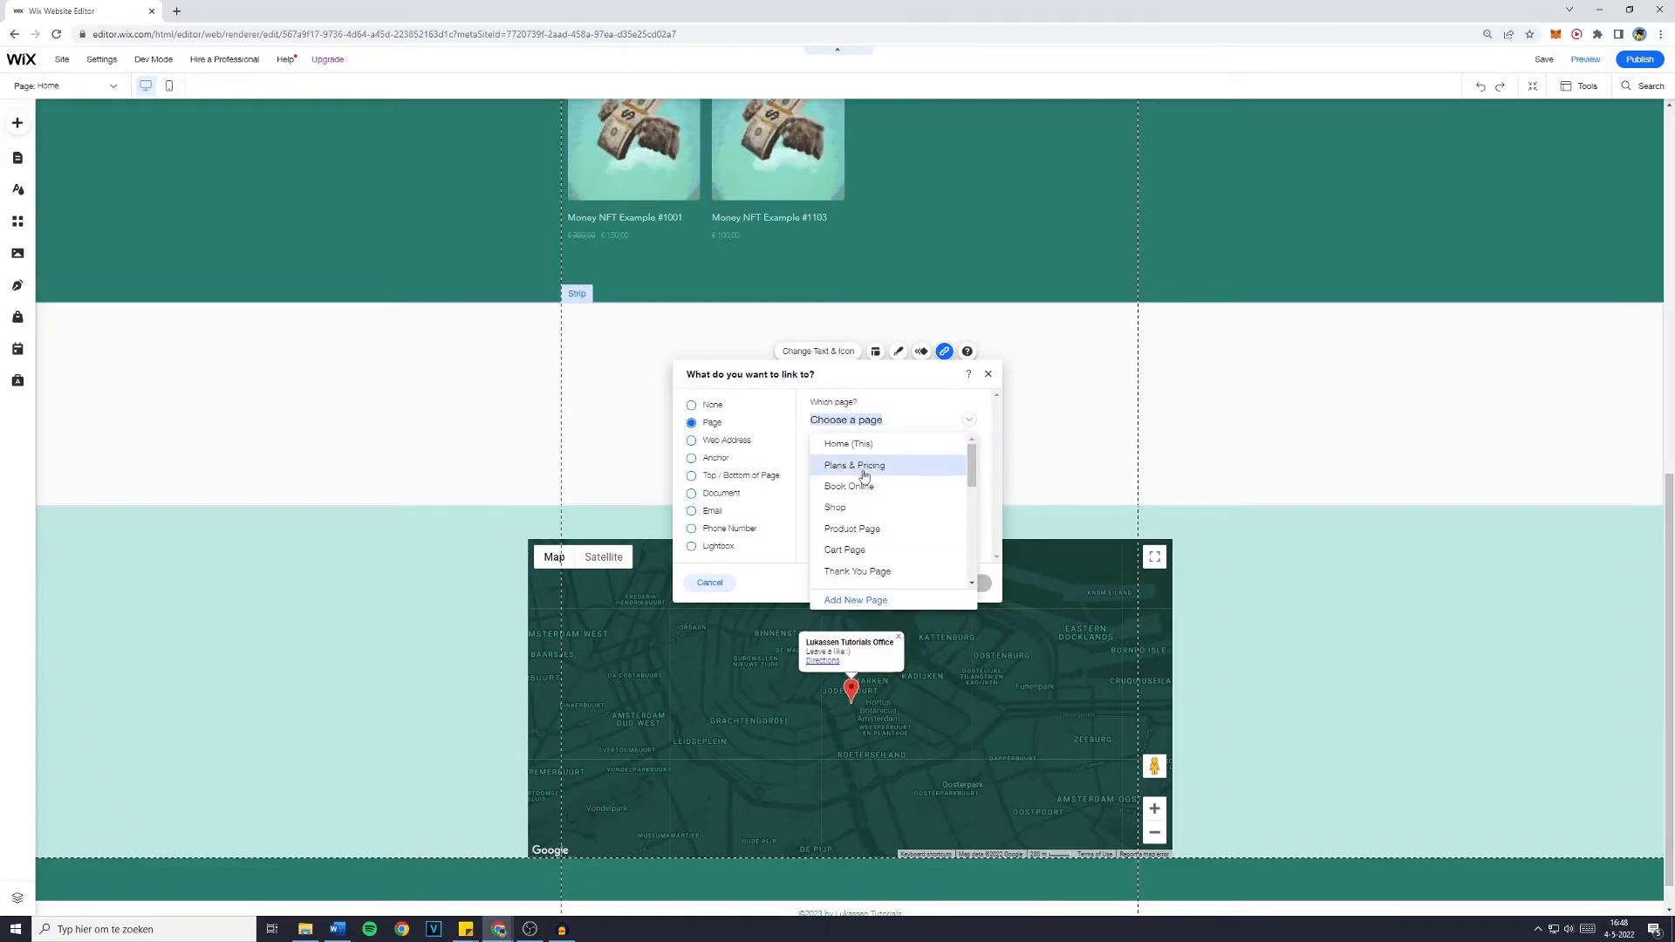
click(853, 465)
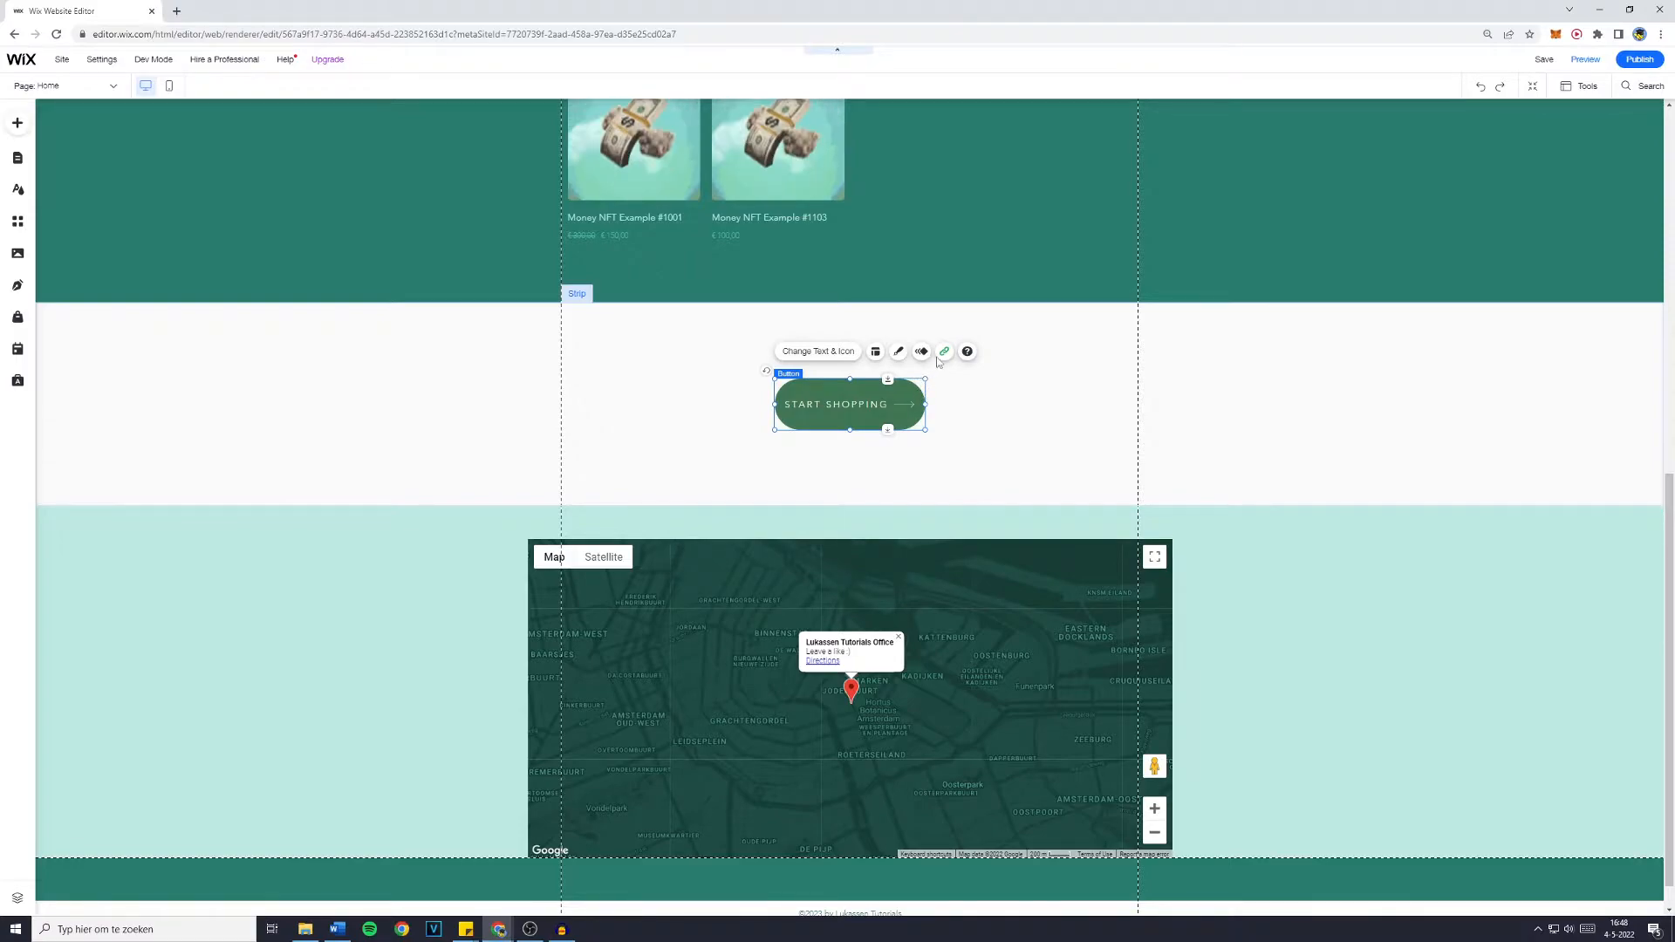
Make the Plans & Pricing link open in the current window and confirm
click(943, 351)
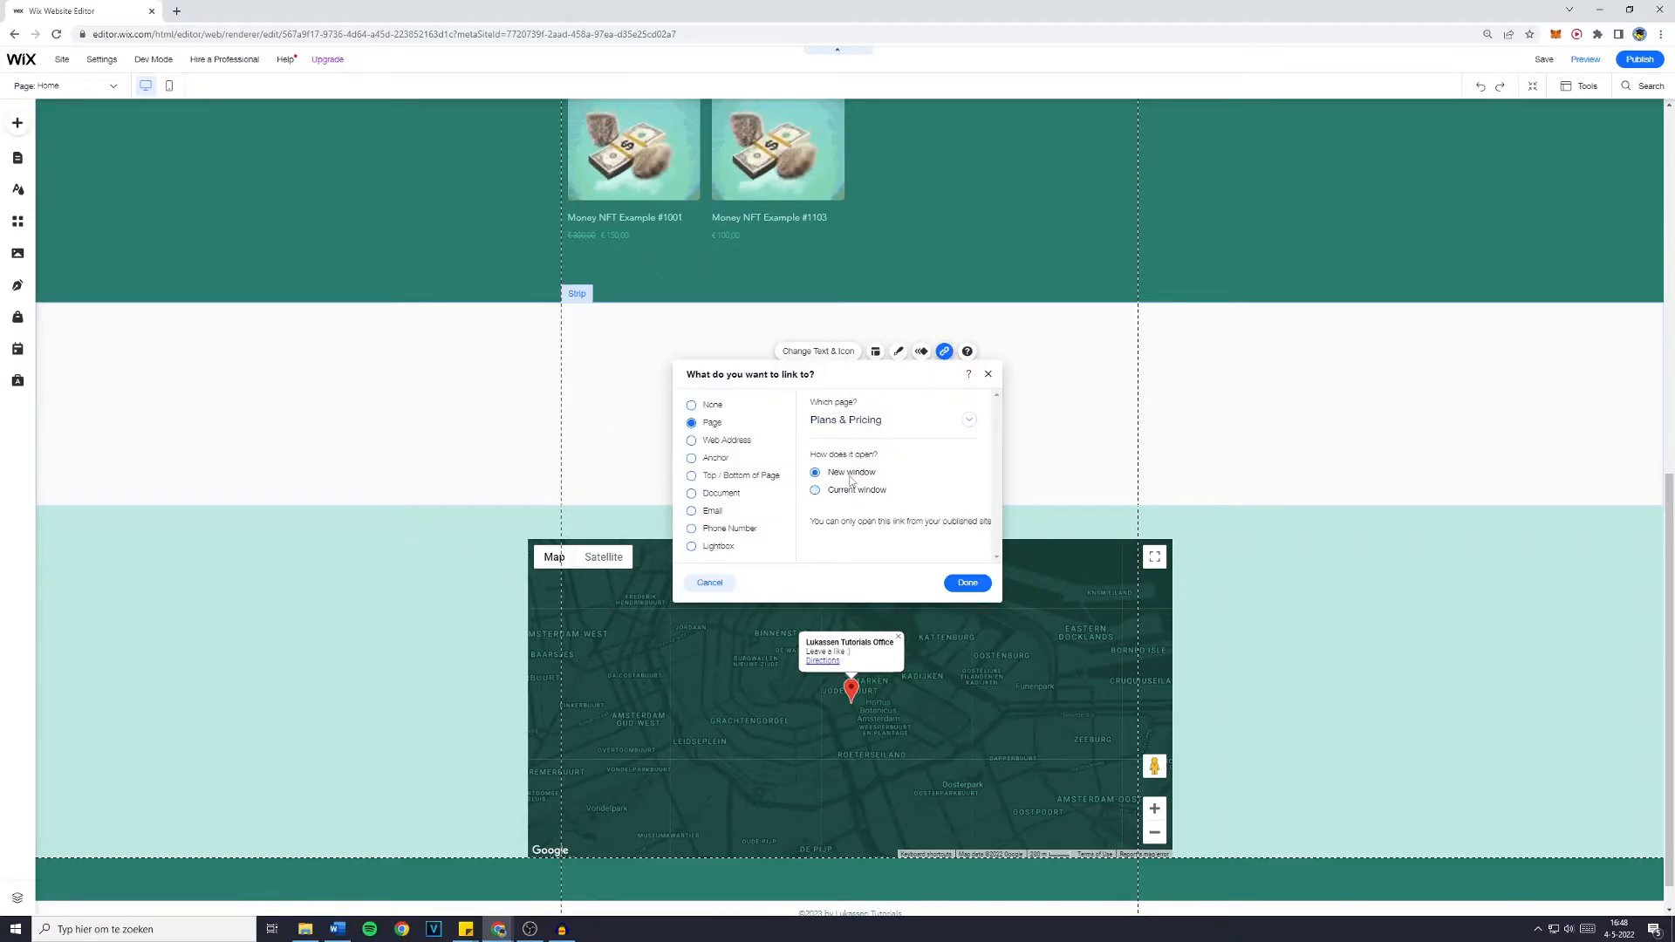
mouse_move(900, 456)
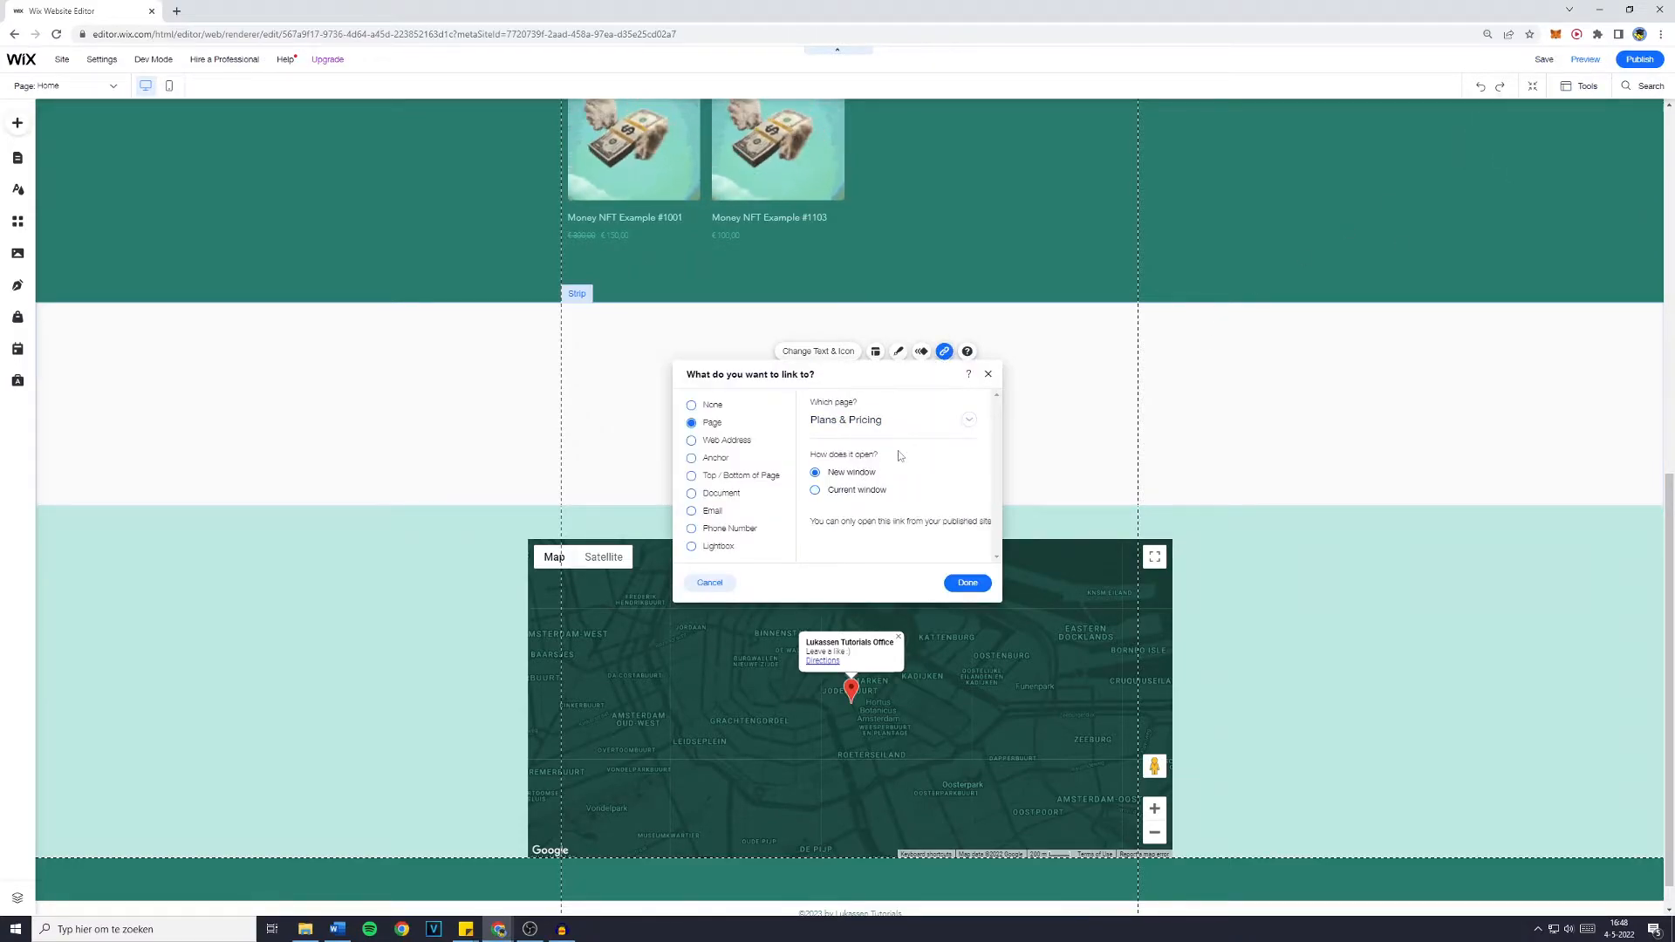
click(815, 490)
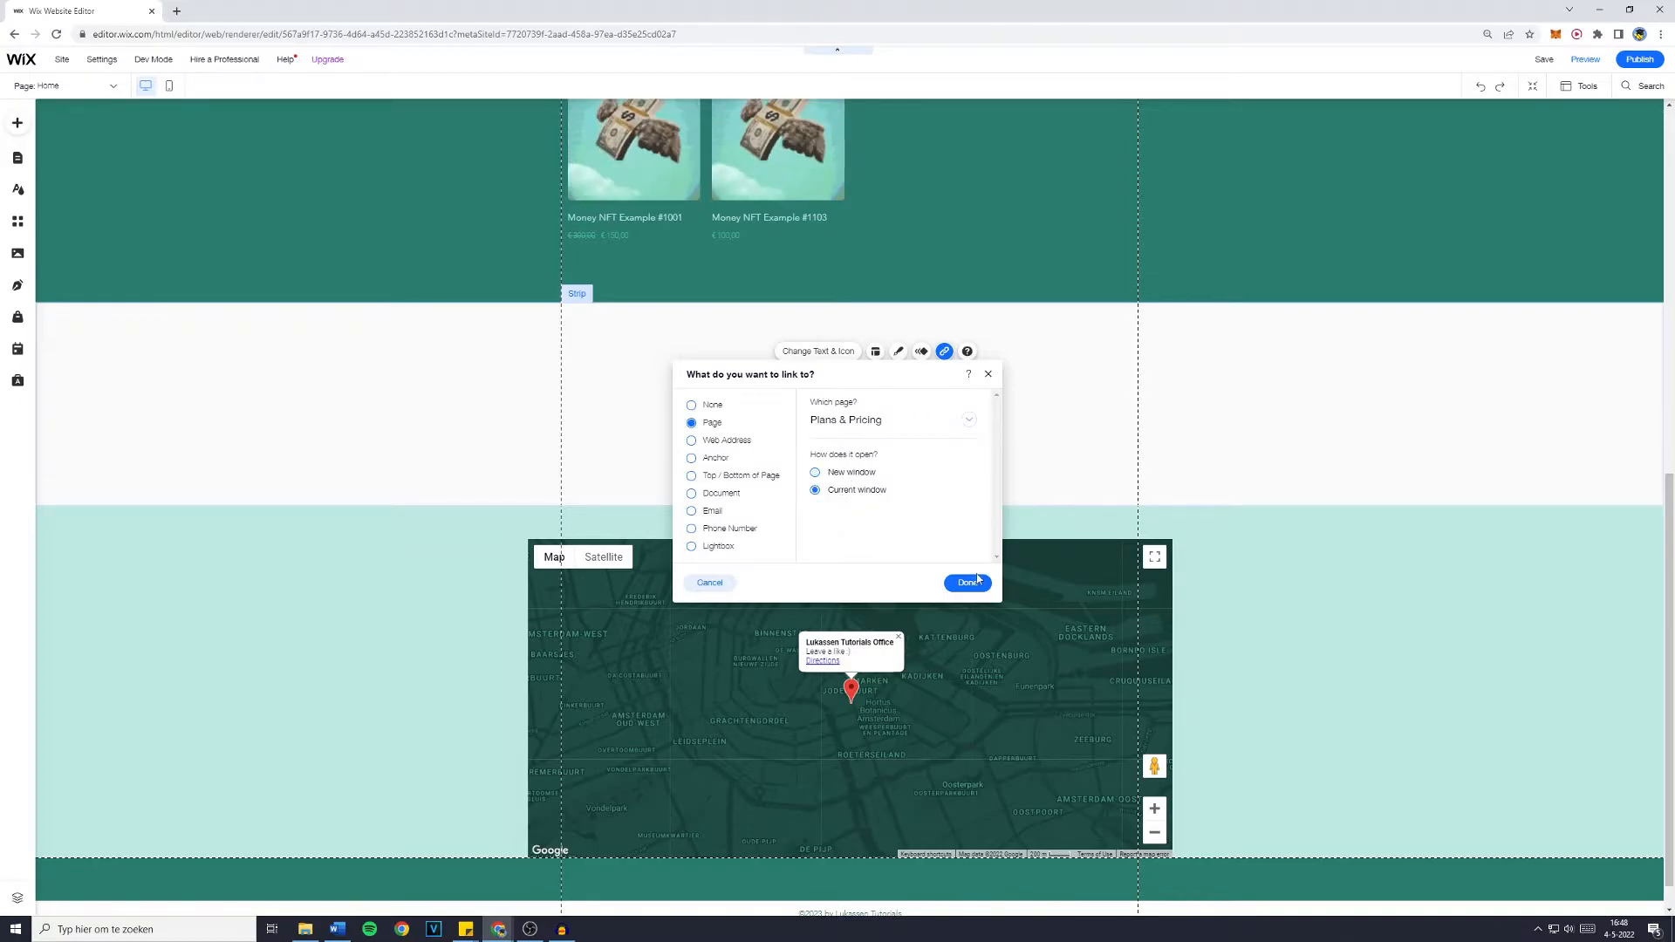
click(966, 582)
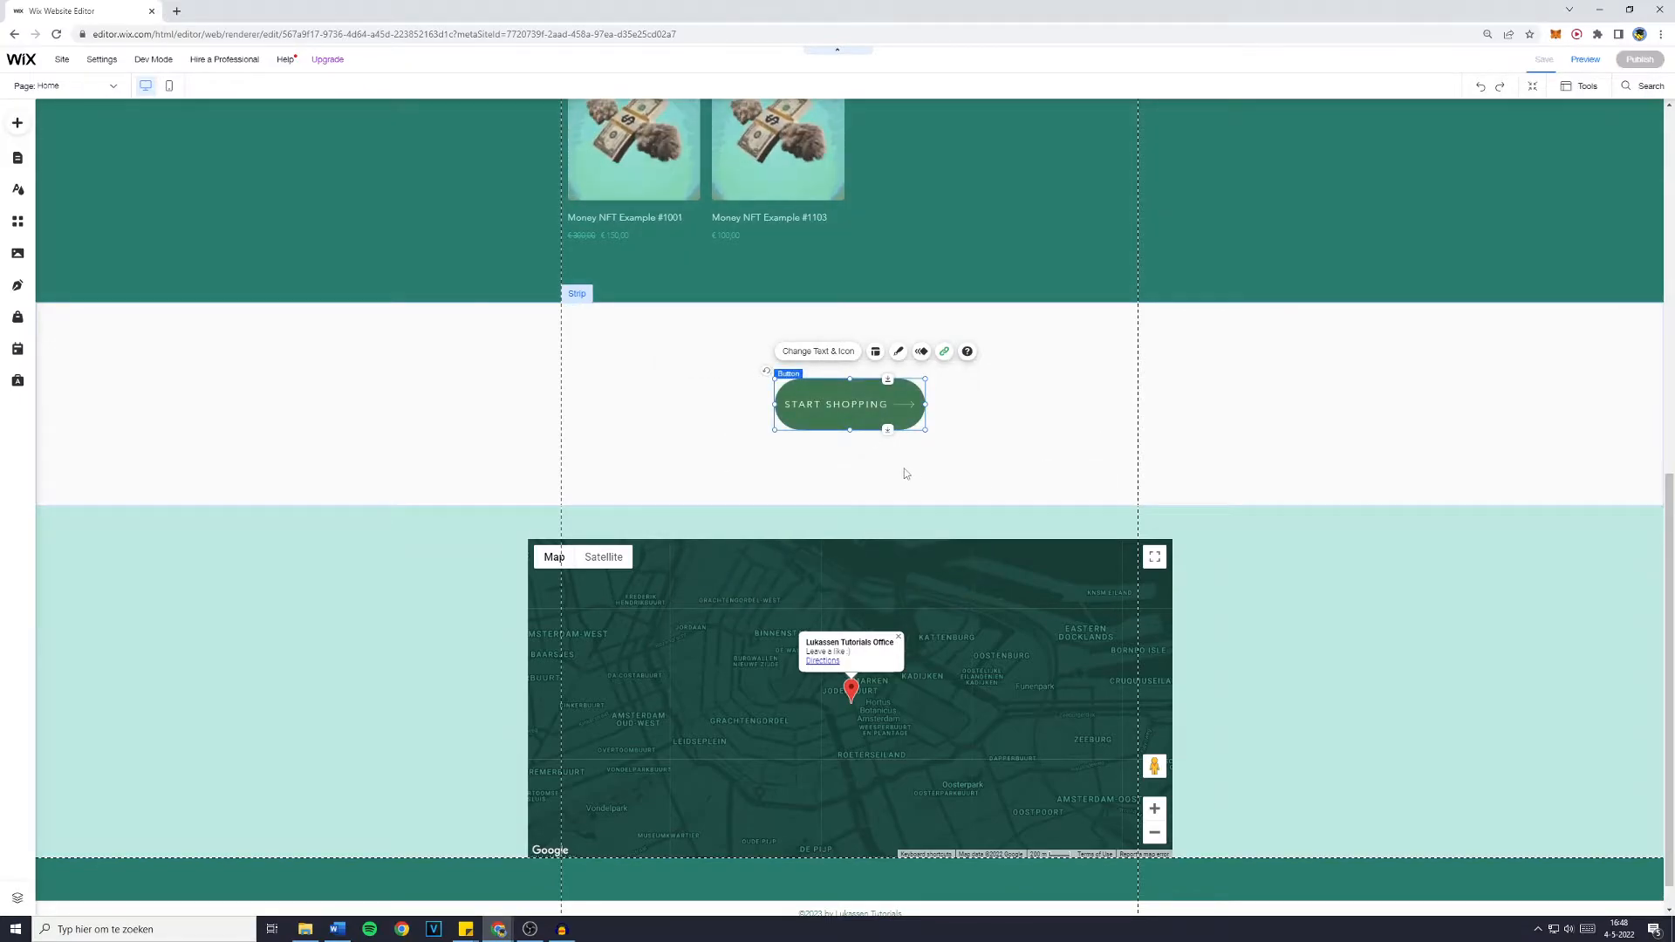
mouse_move(1585, 58)
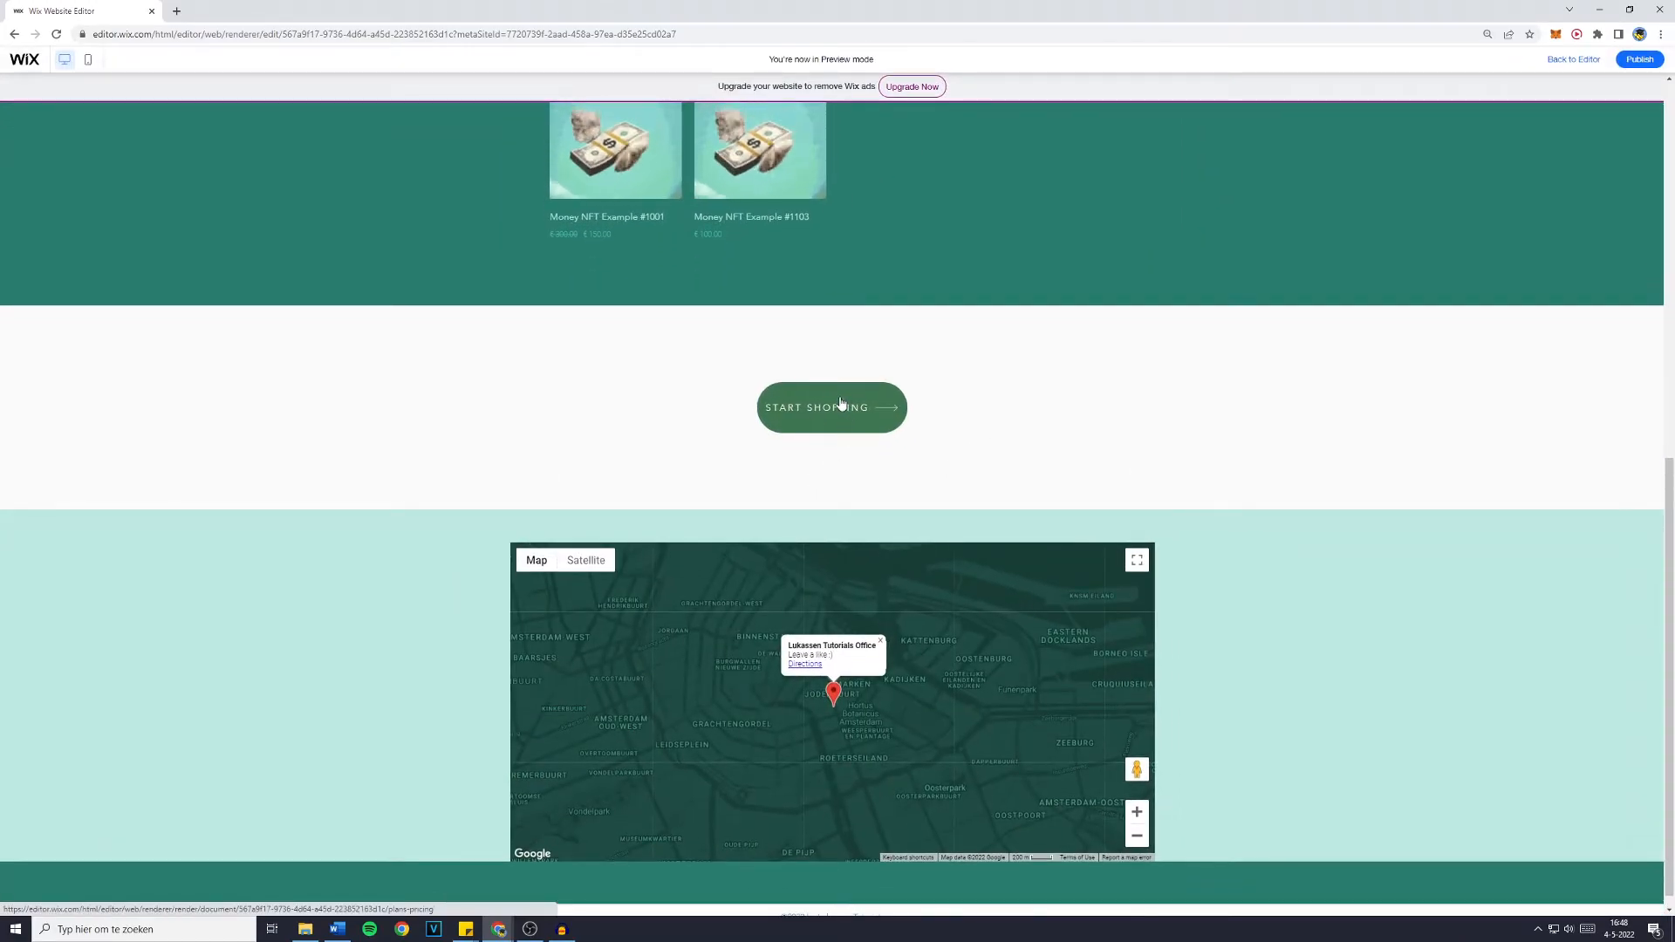
Test START SHOPPING in preview, then open the editor's page list on Plans & Pricing
click(831, 407)
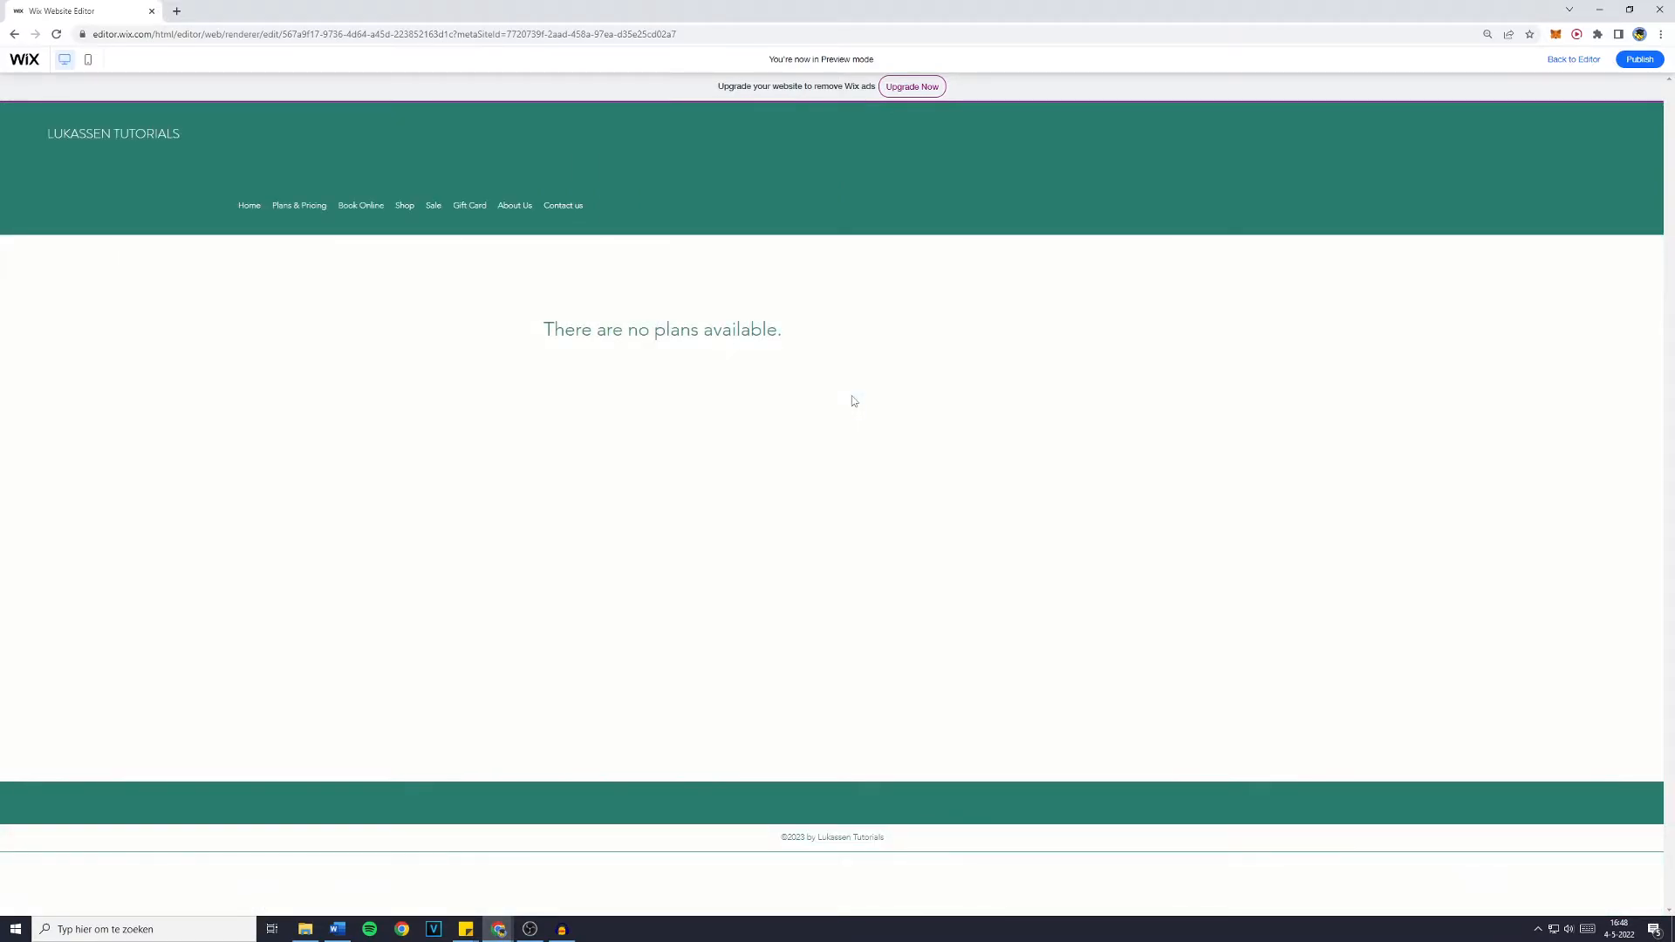
mouse_move(545, 326)
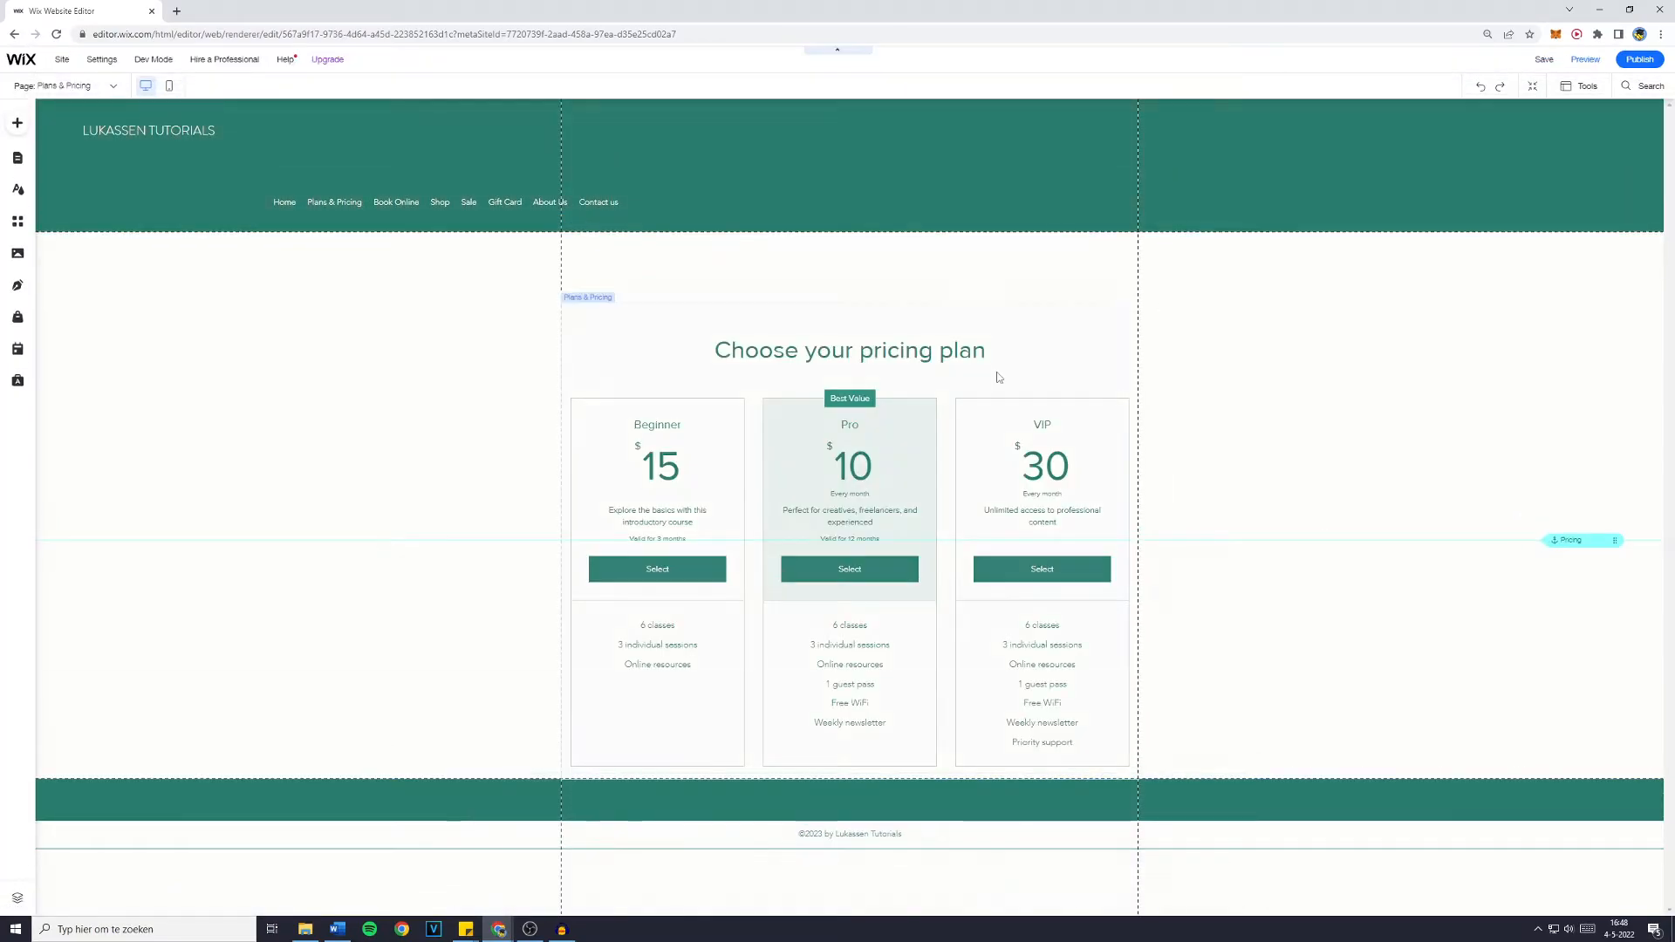
click(64, 86)
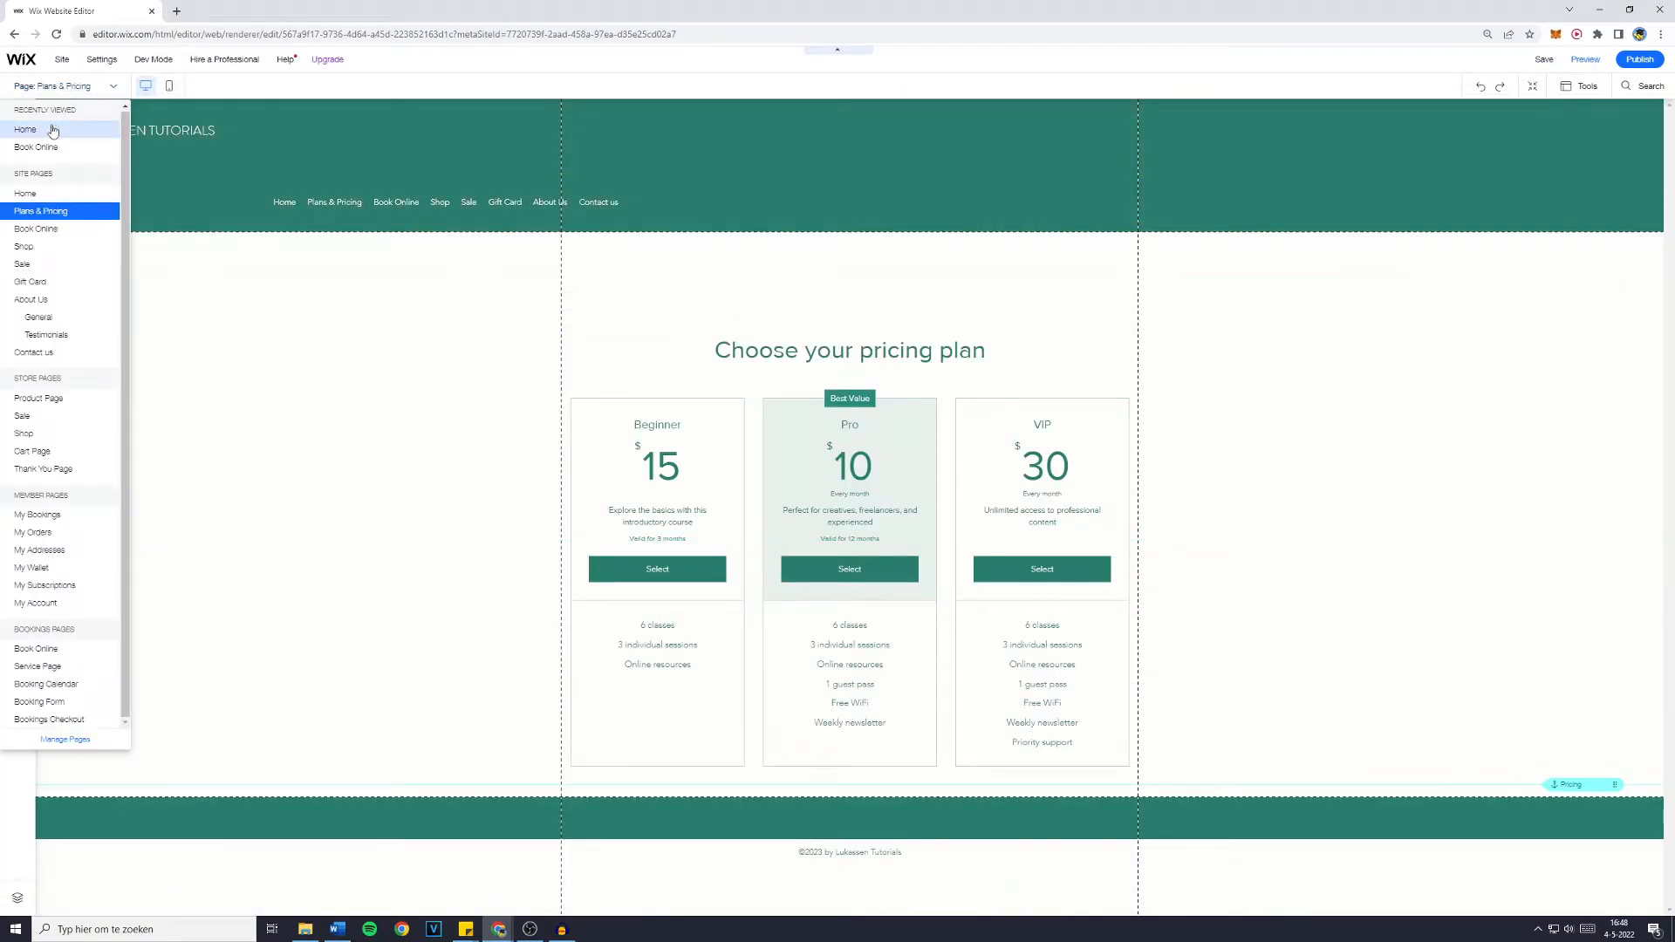
On Home, try stacking the button's arrow below the text, then restore it beside
click(24, 130)
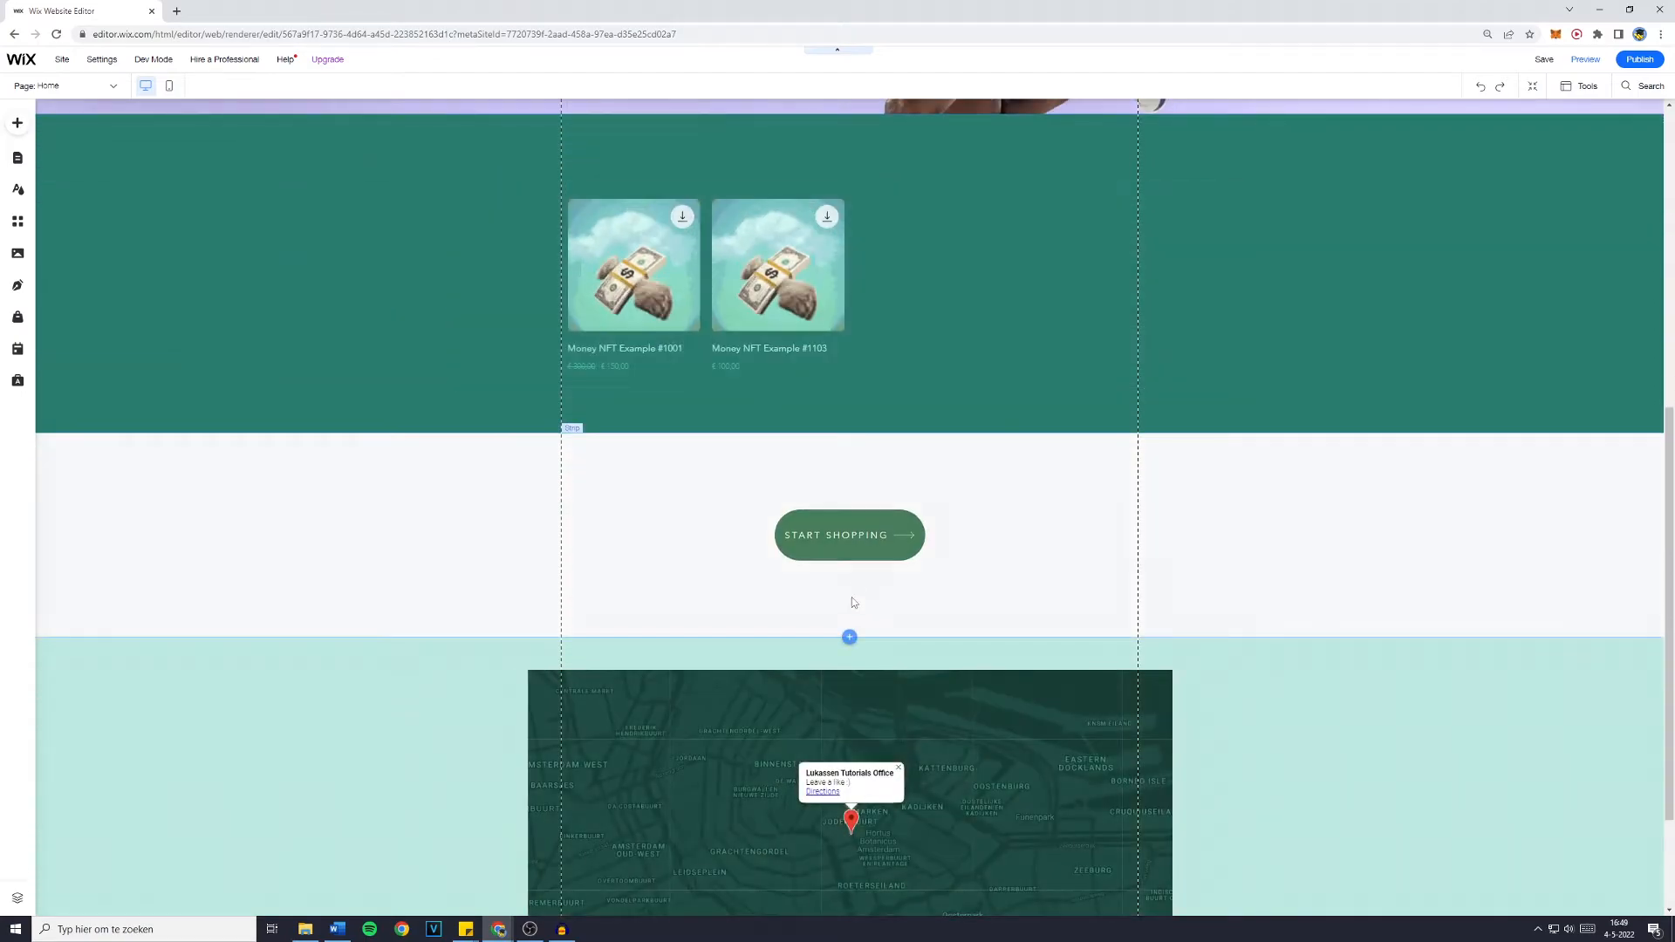
click(848, 534)
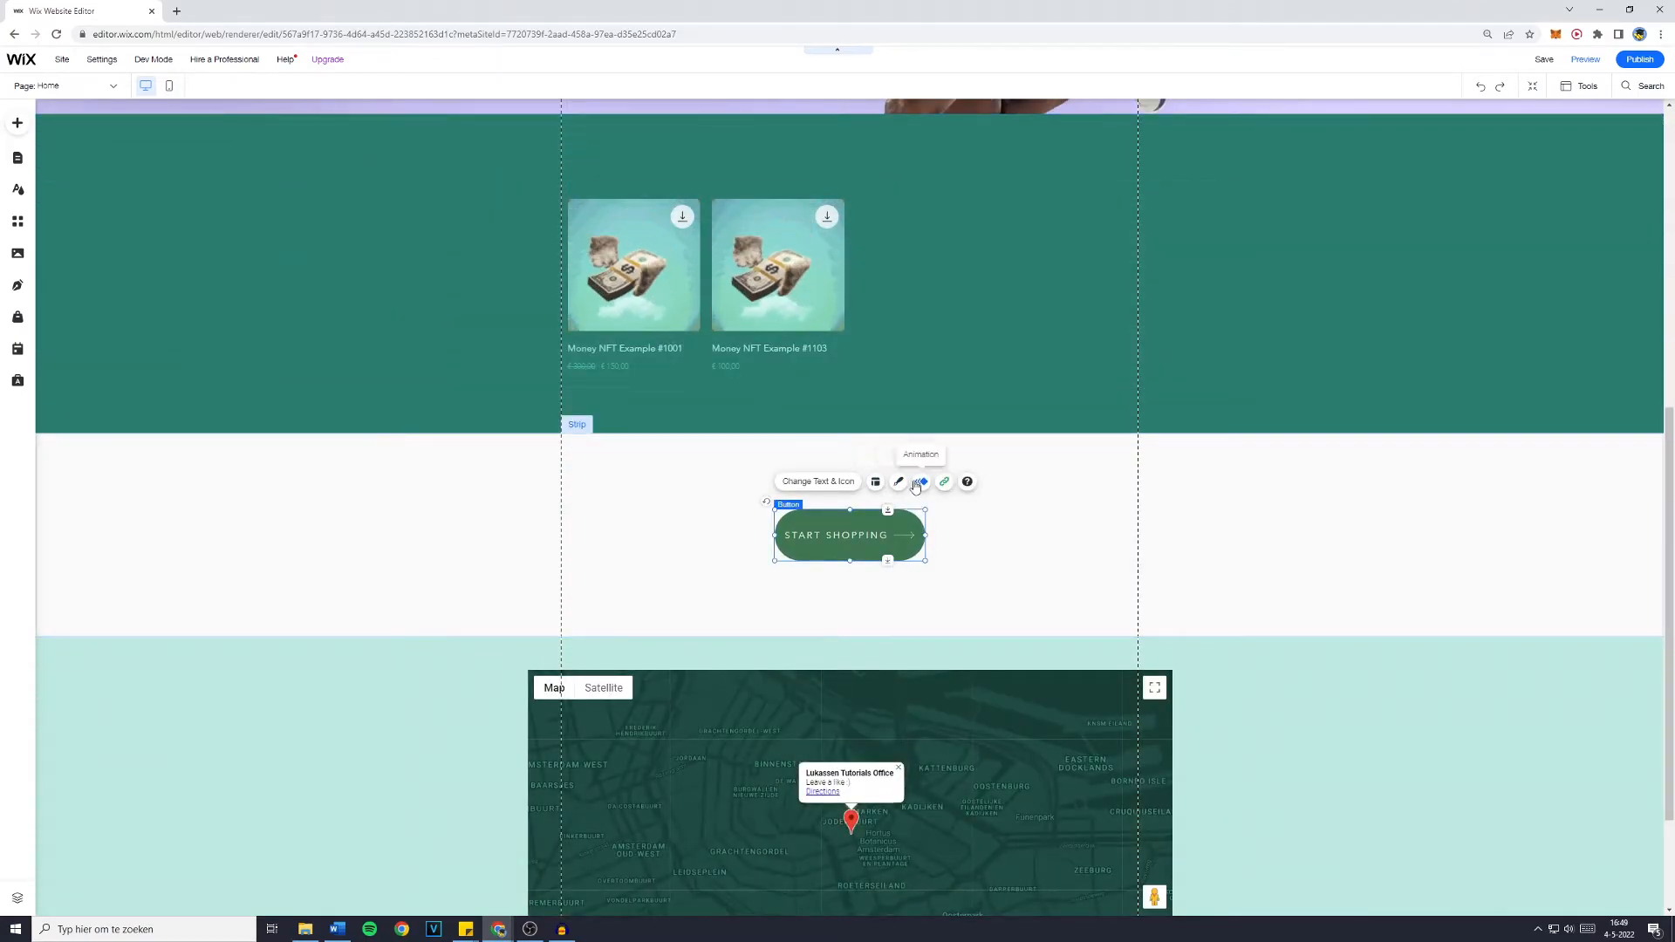
click(899, 482)
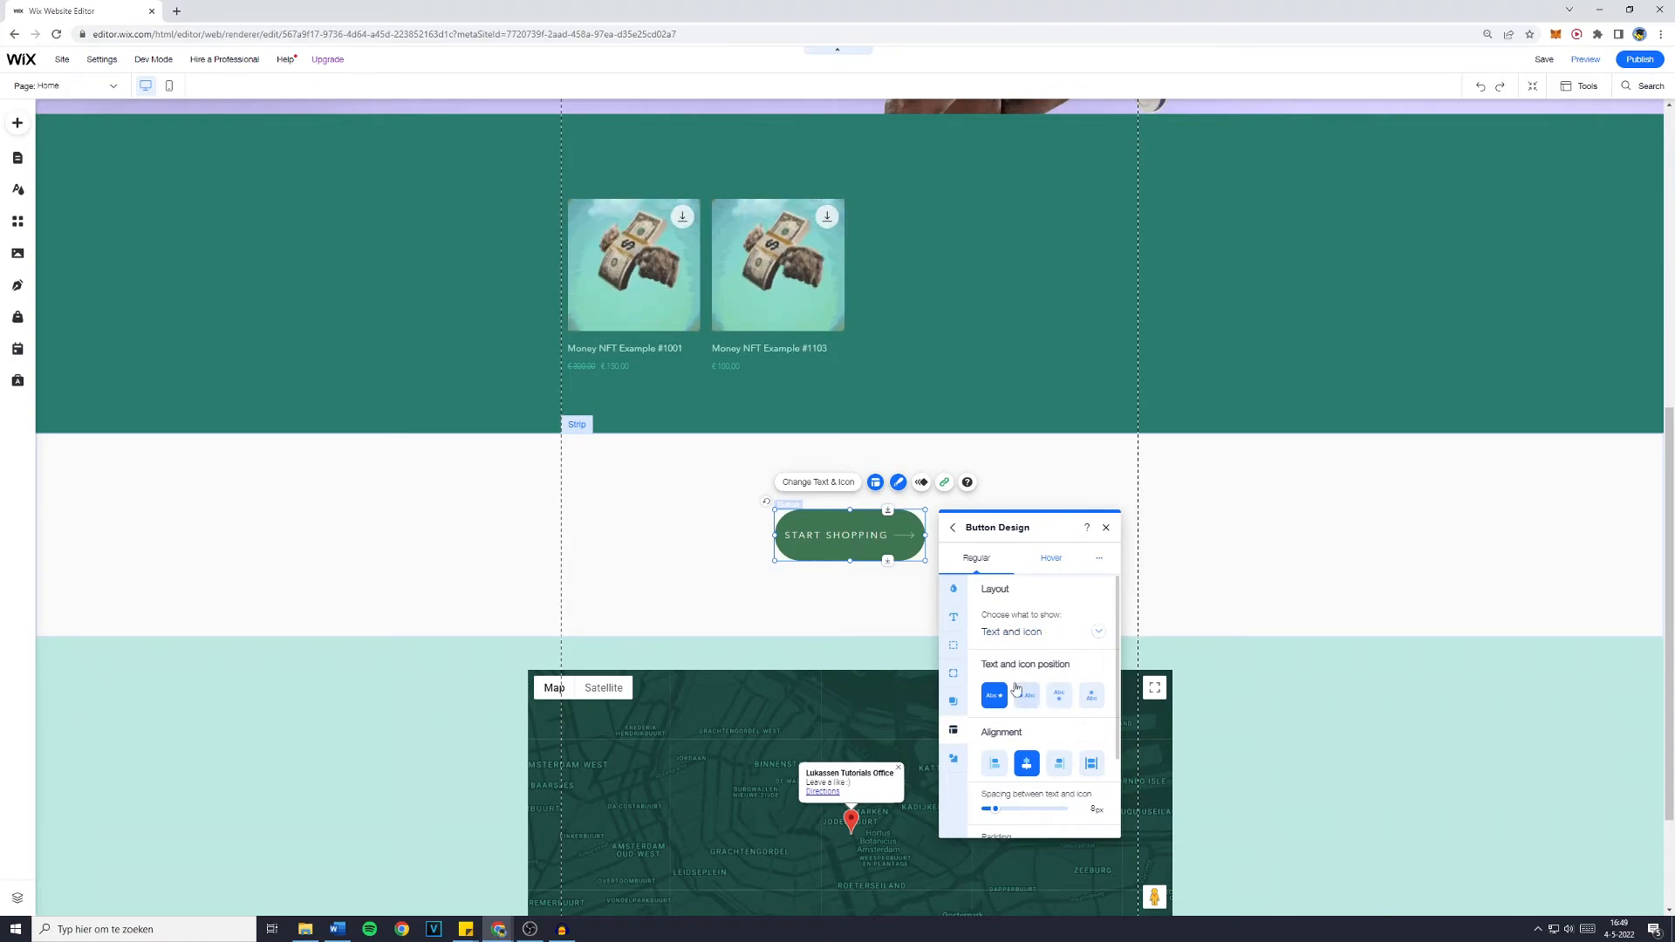
click(1090, 695)
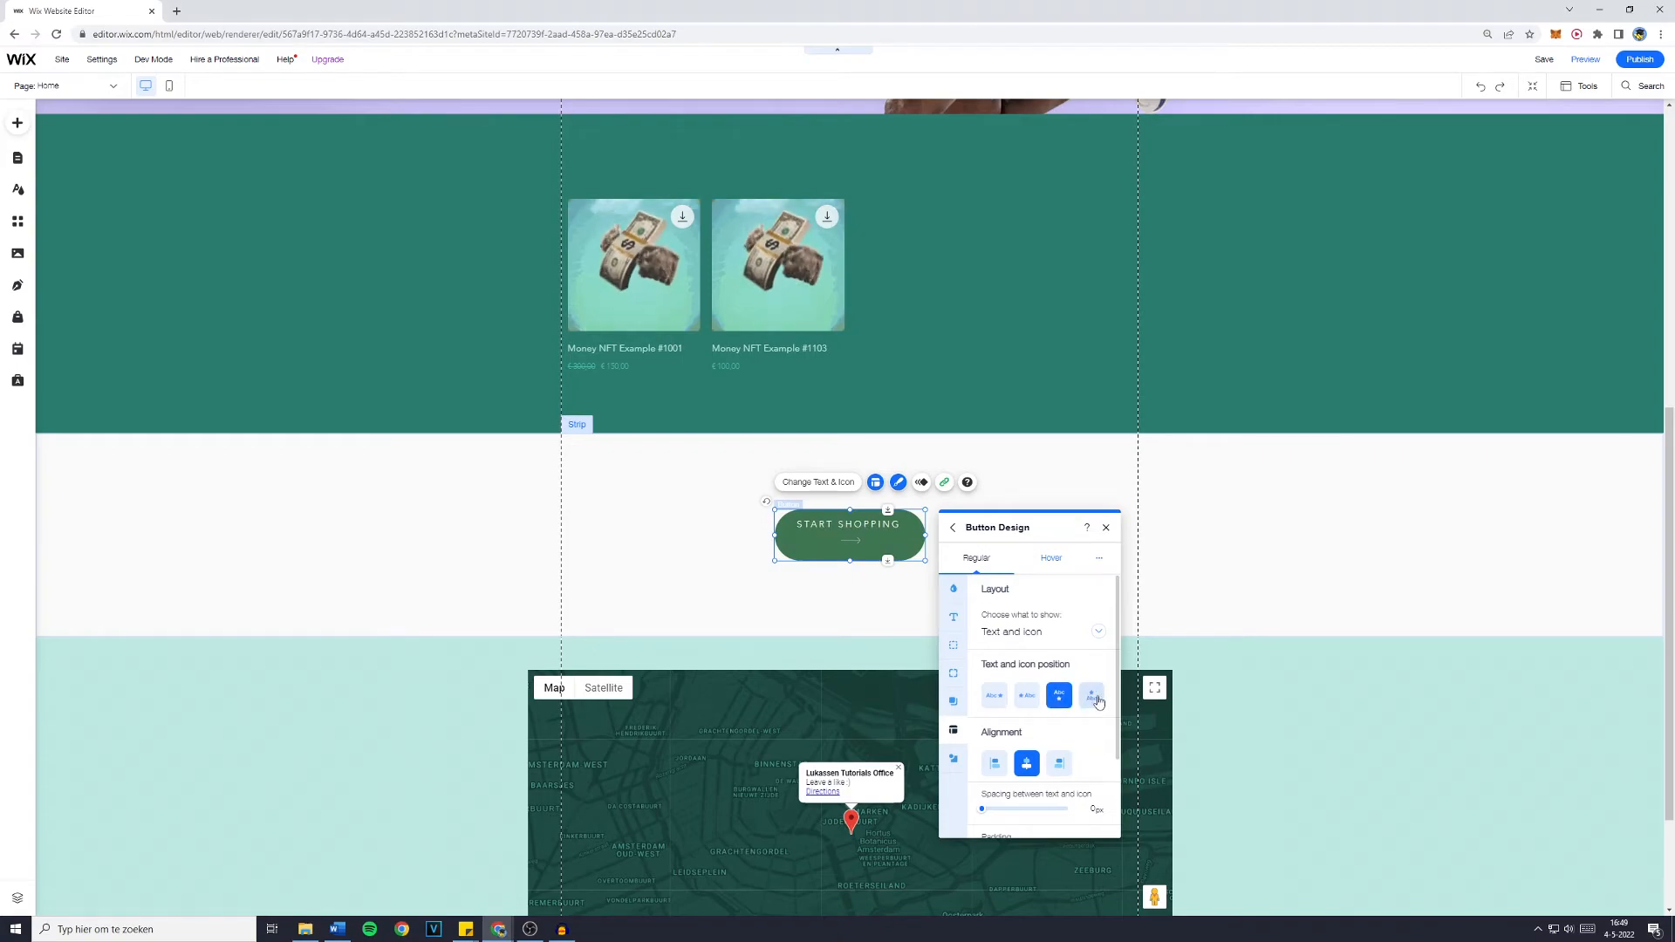
click(994, 696)
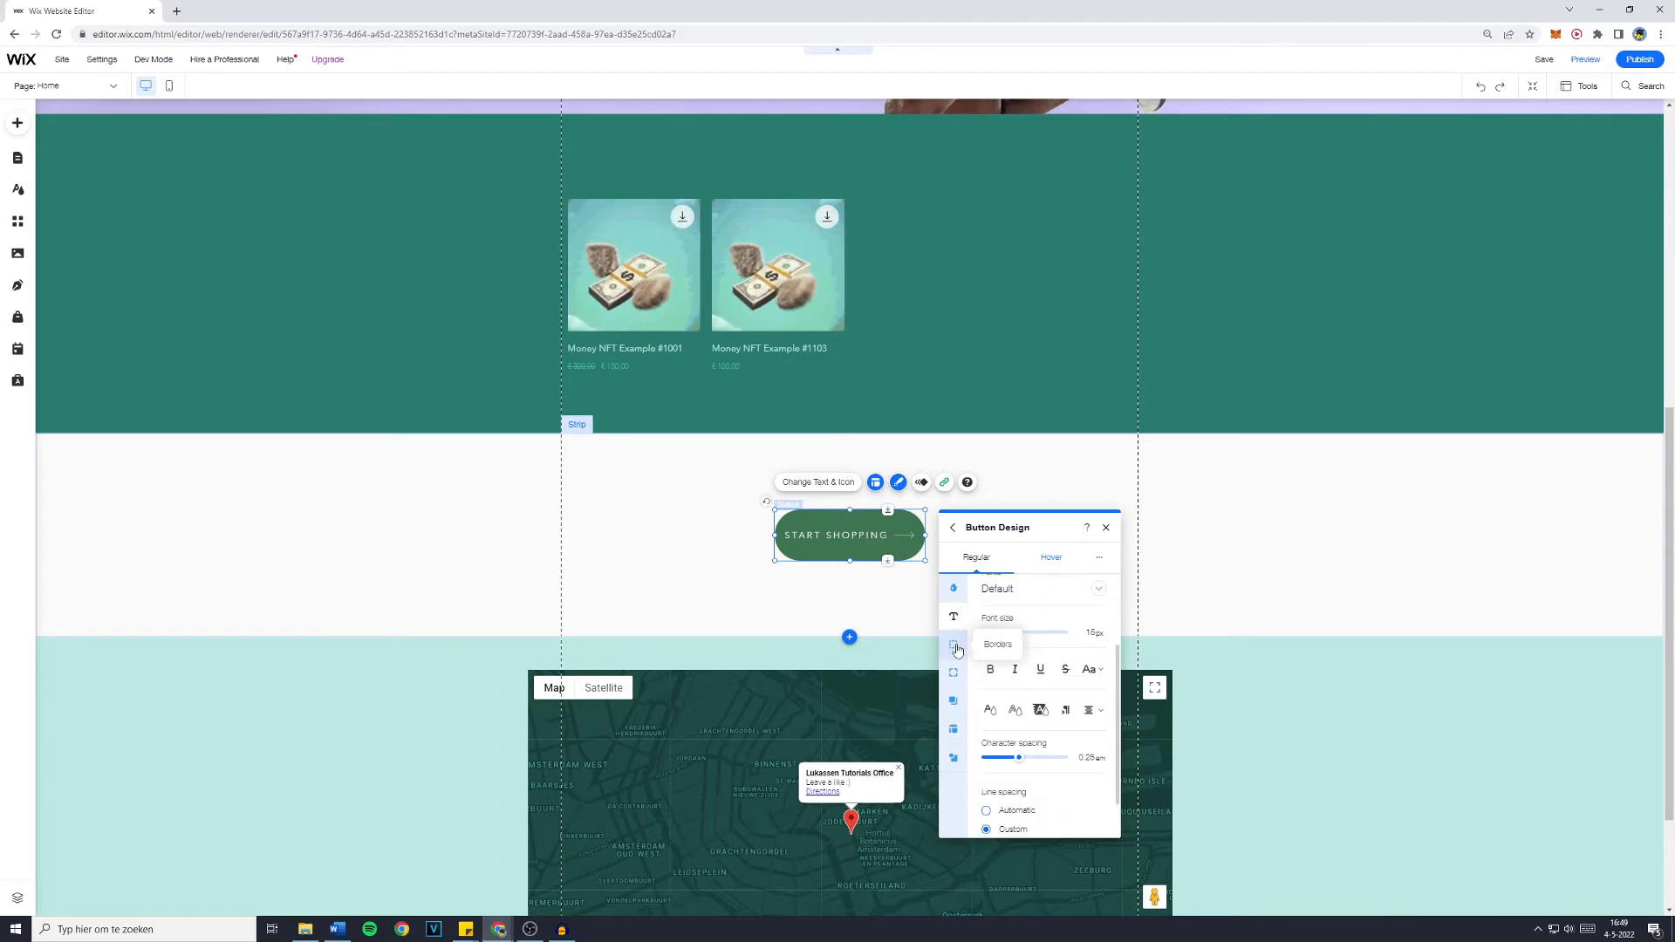
click(952, 671)
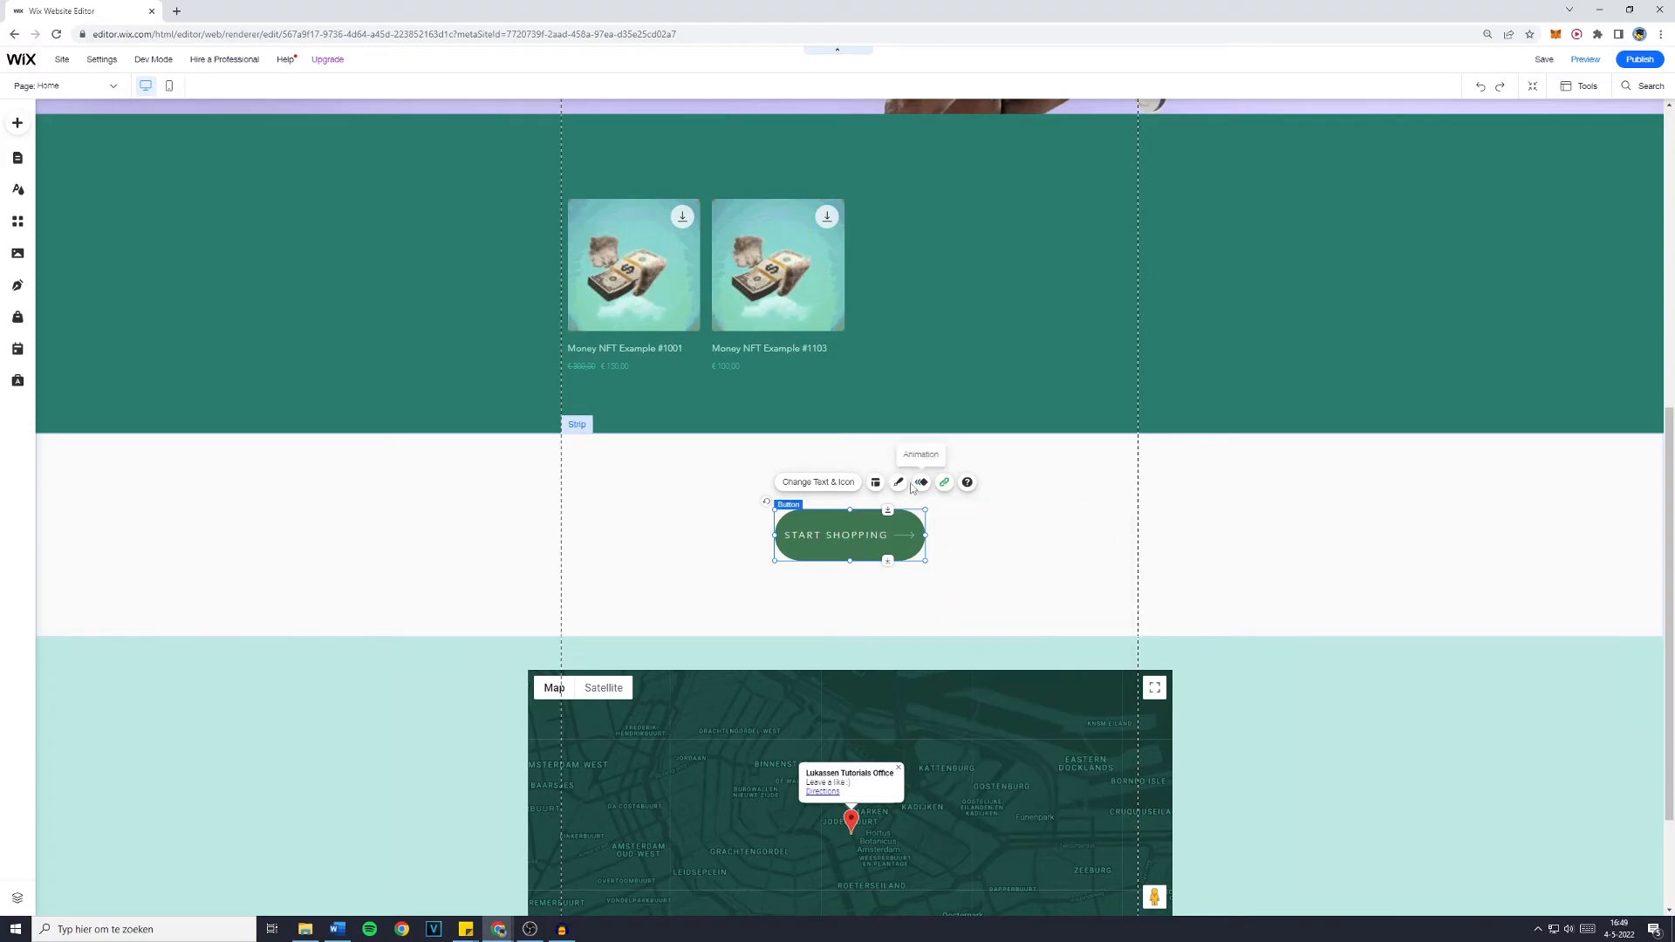
click(898, 481)
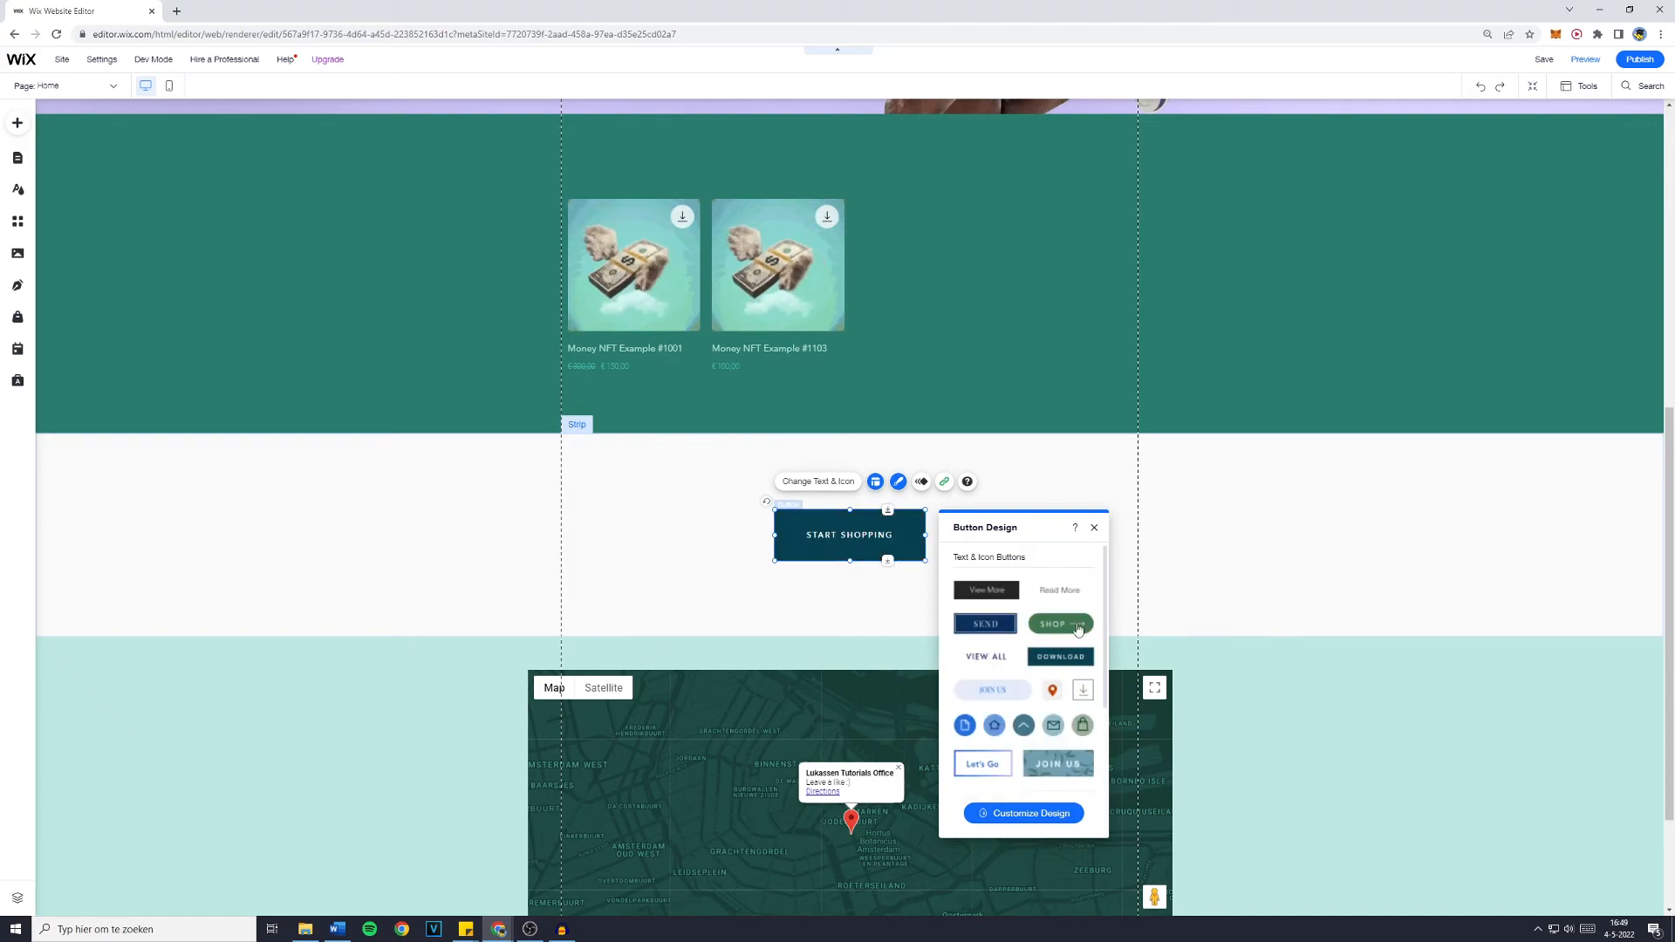
click(1058, 624)
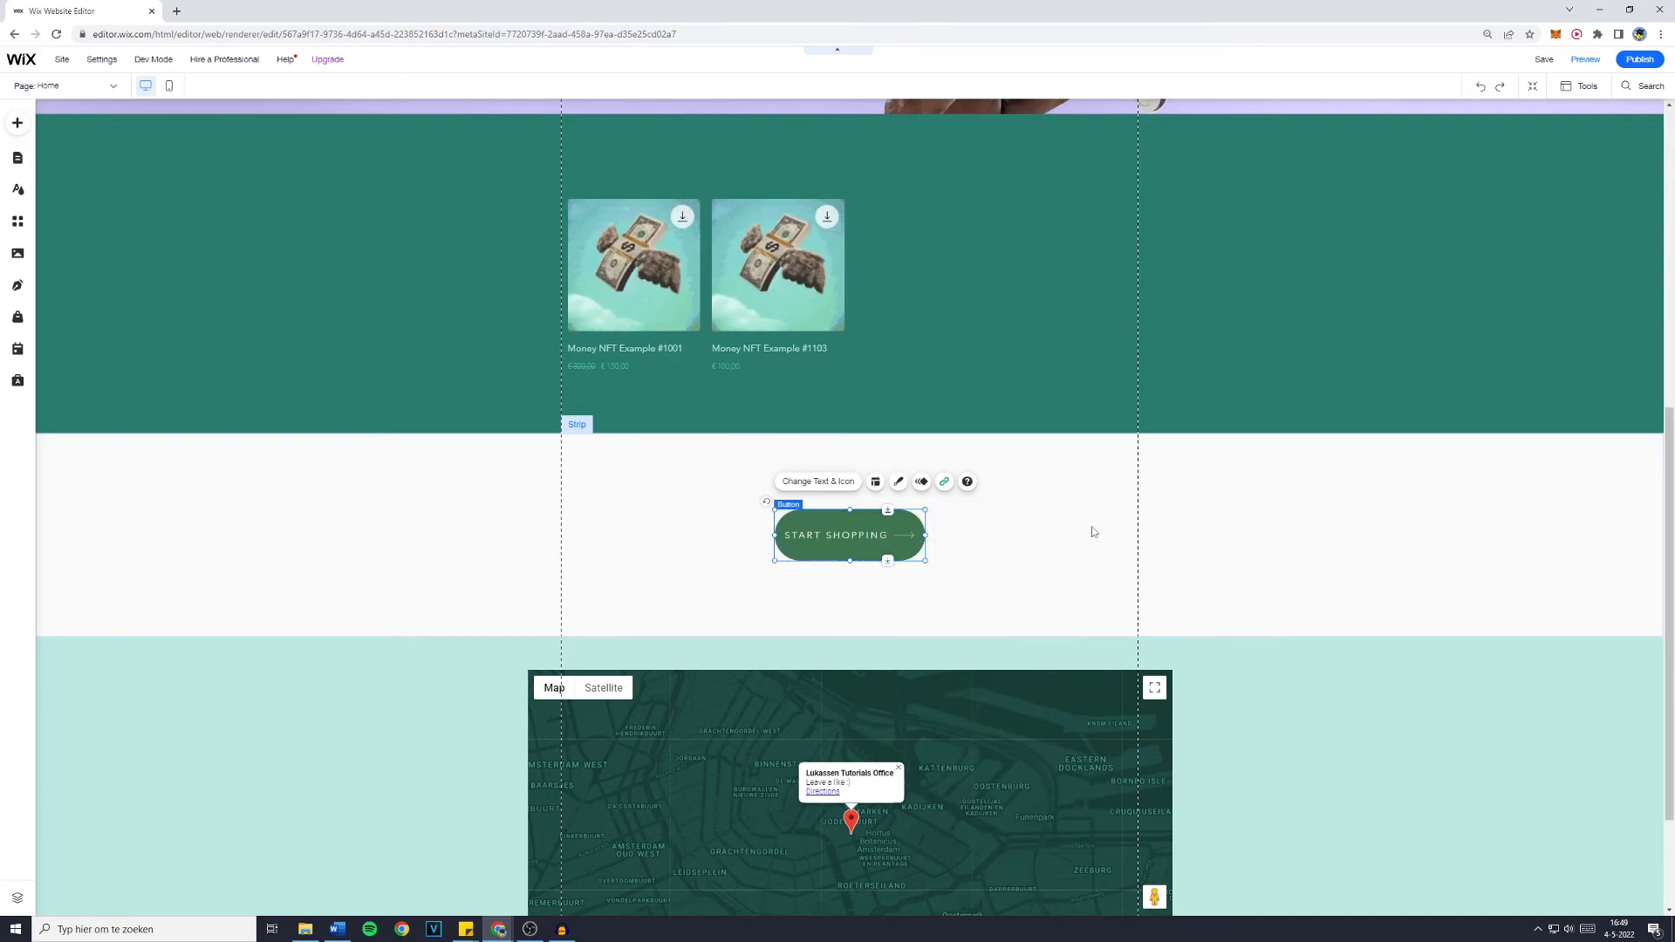